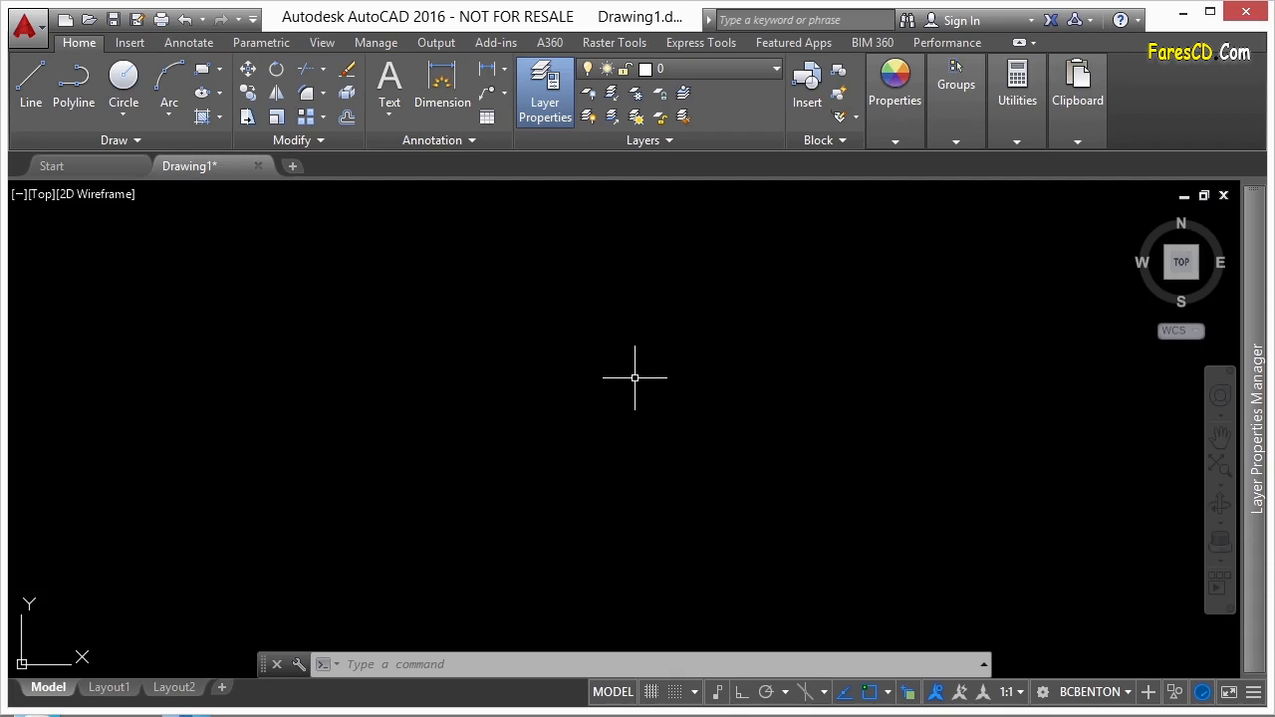
pyautogui.moveTo(588, 331)
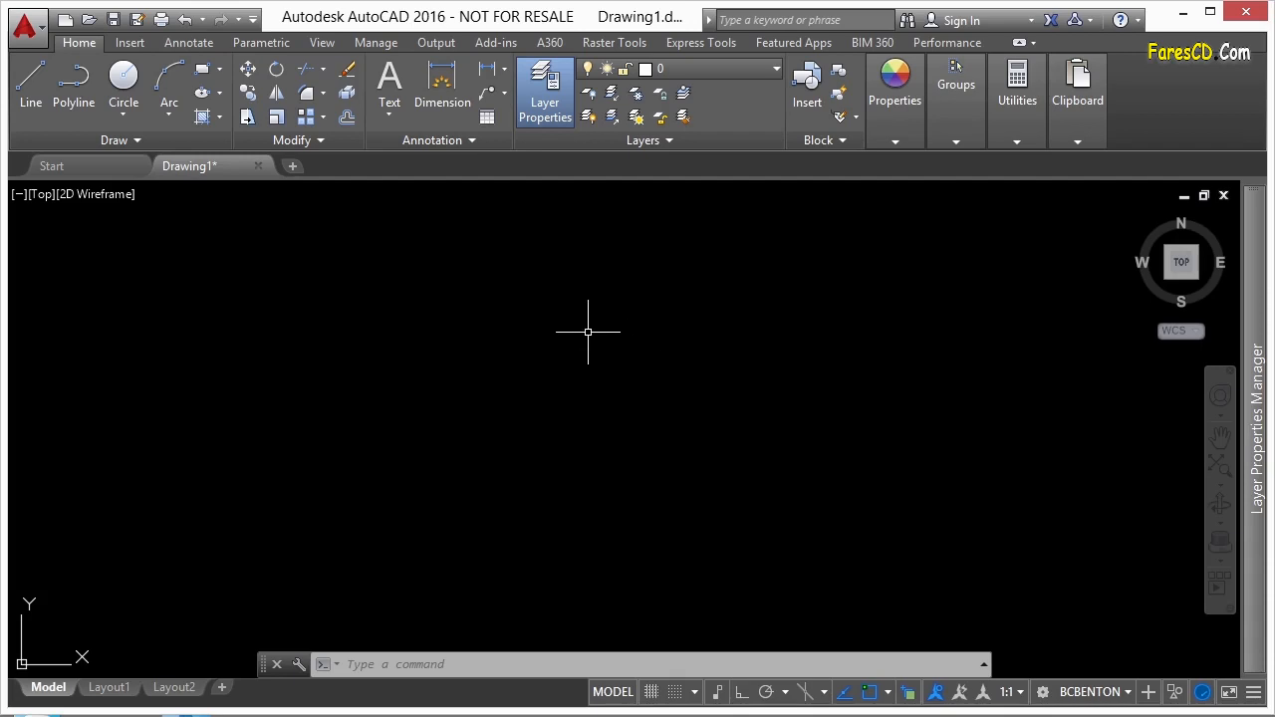
pyautogui.moveTo(584, 331)
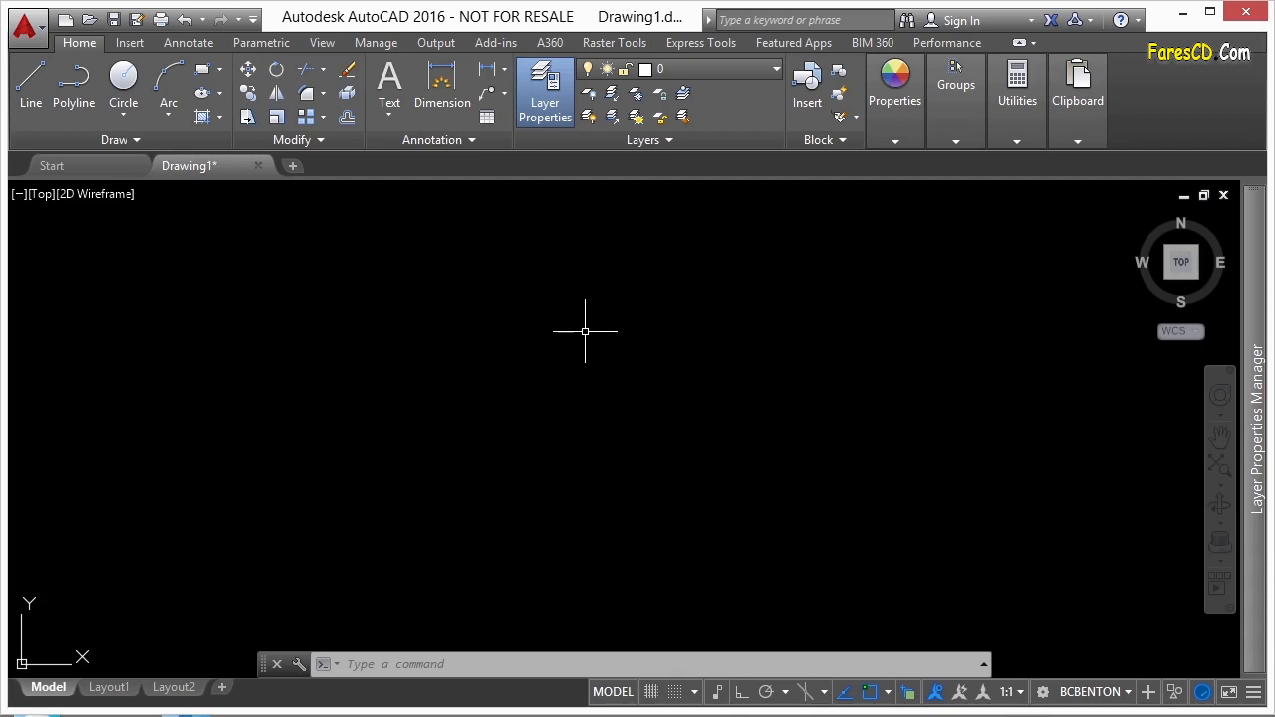
pyautogui.moveTo(598, 331)
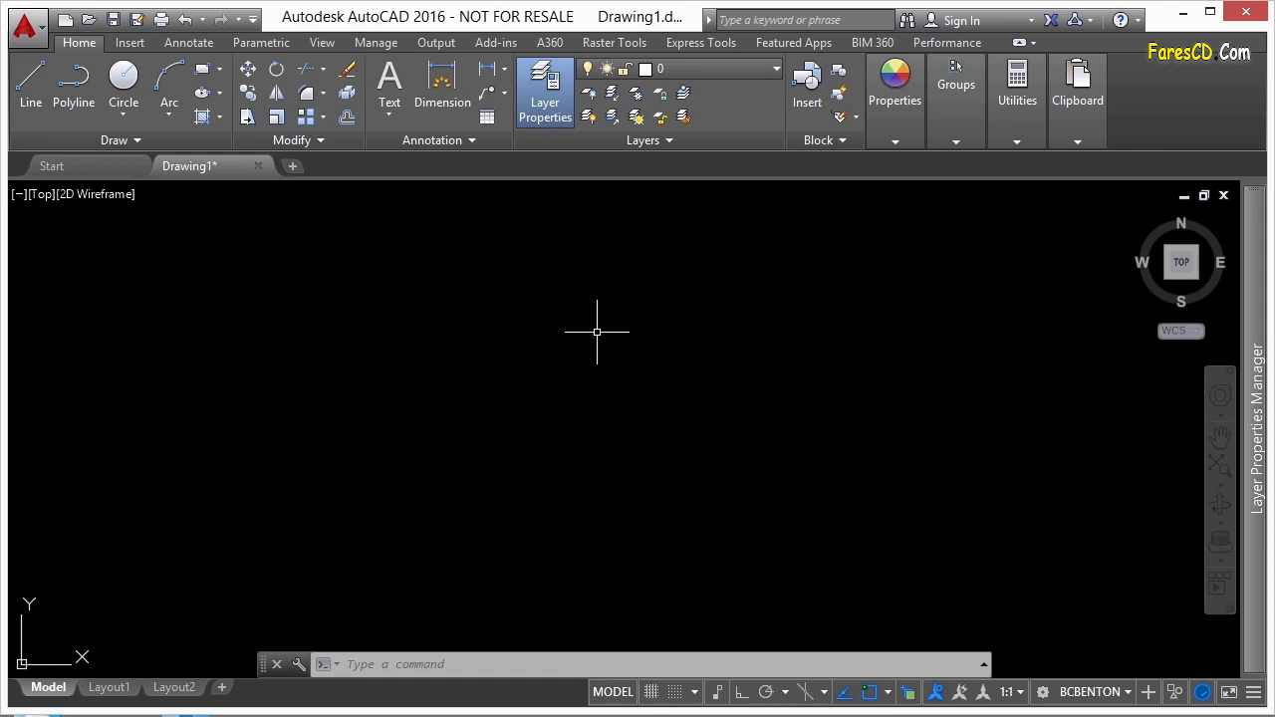
pyautogui.moveTo(606, 426)
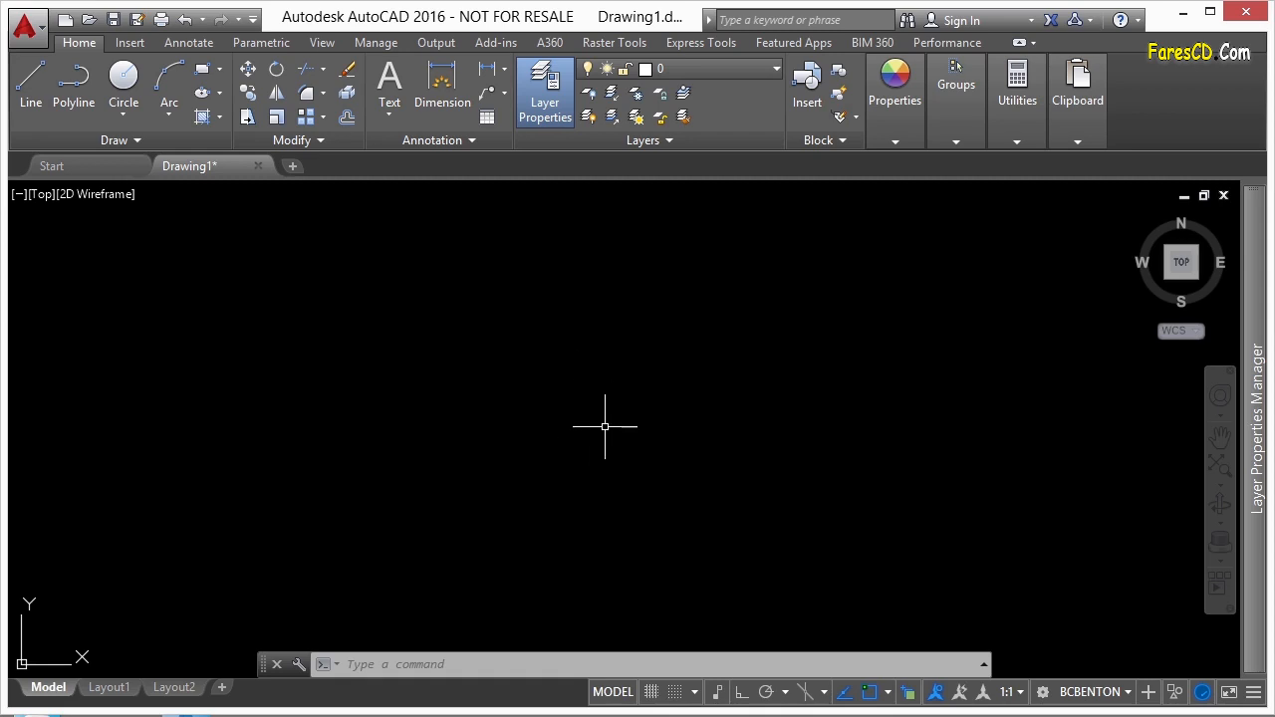
pyautogui.moveTo(825, 400)
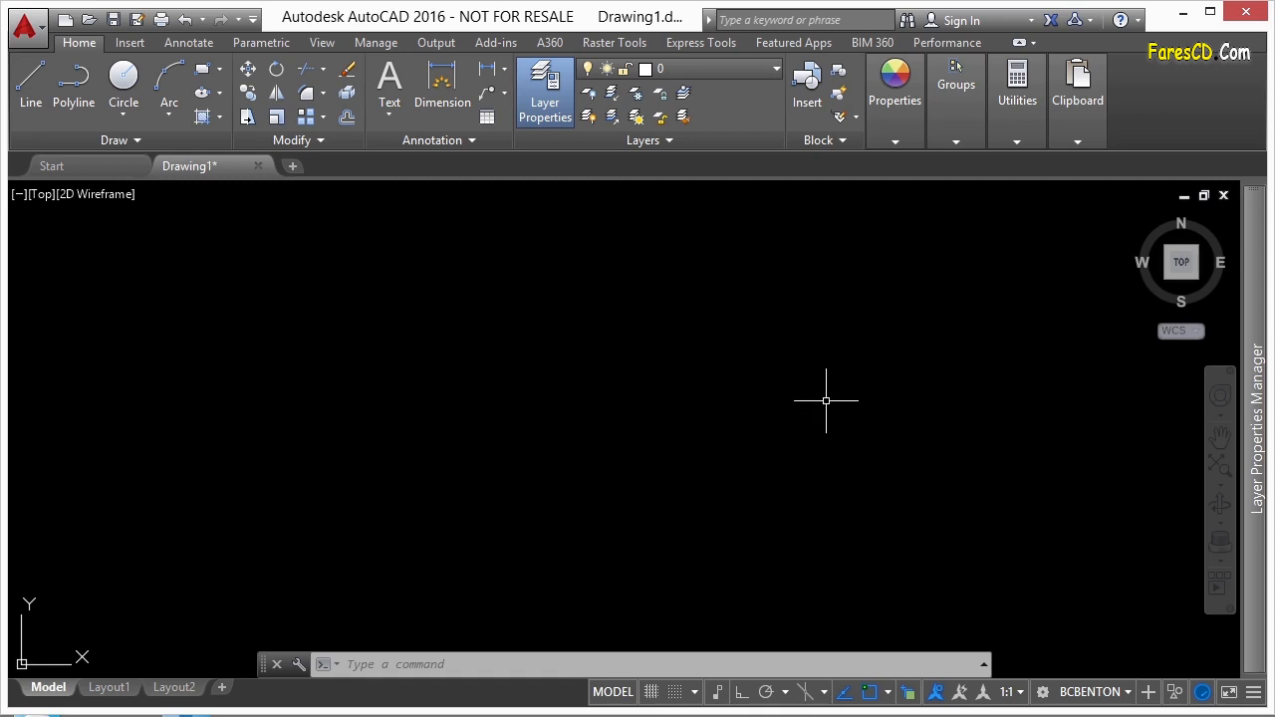
pyautogui.moveTo(783, 391)
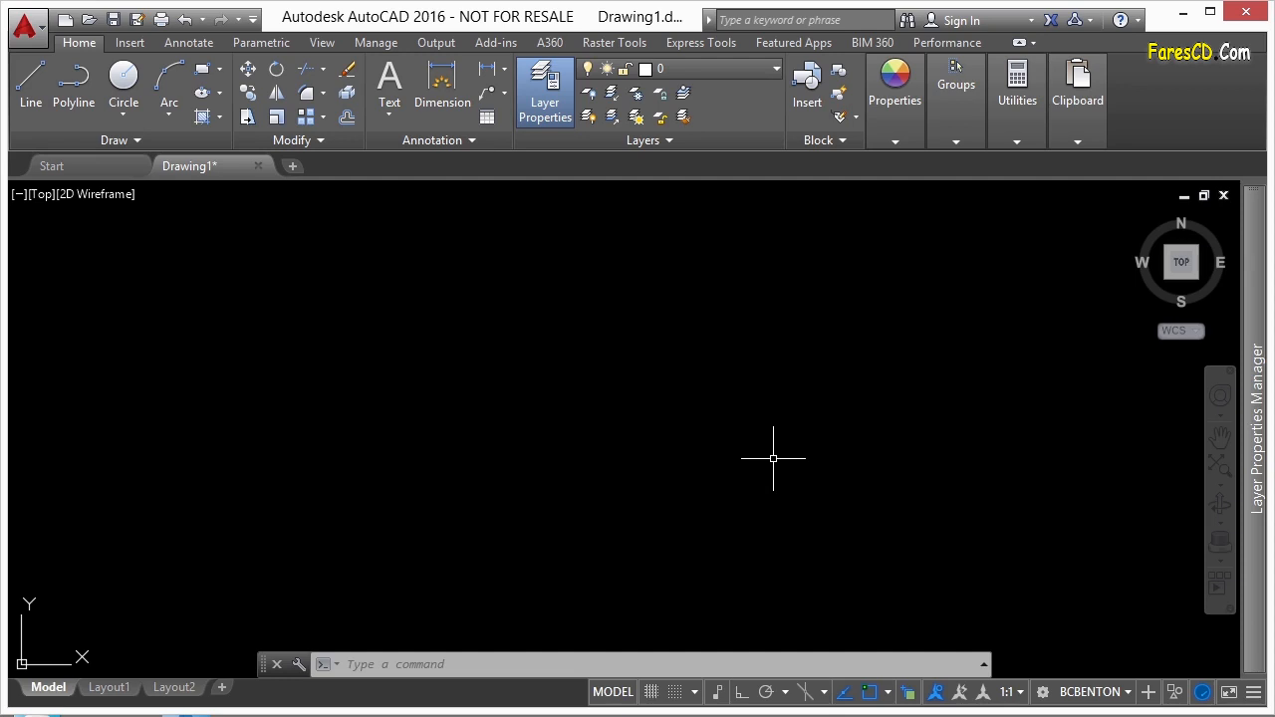
pyautogui.moveTo(649, 378)
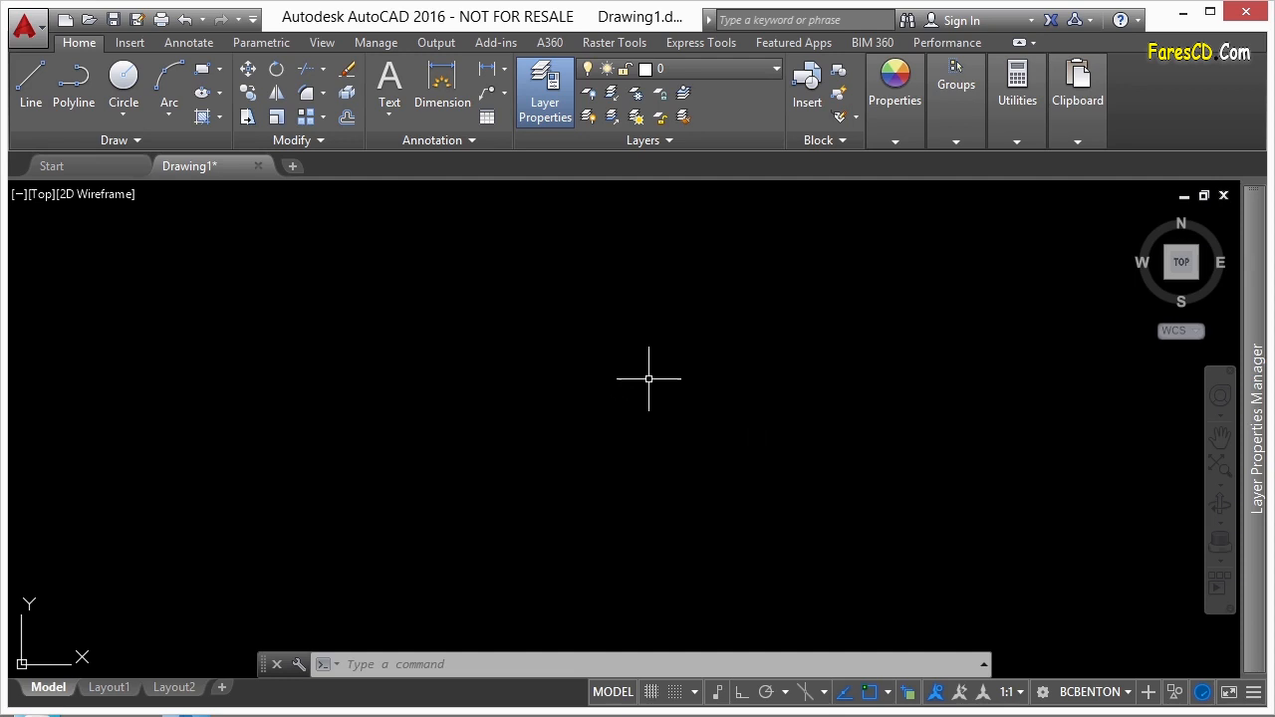
pyautogui.moveTo(594, 356)
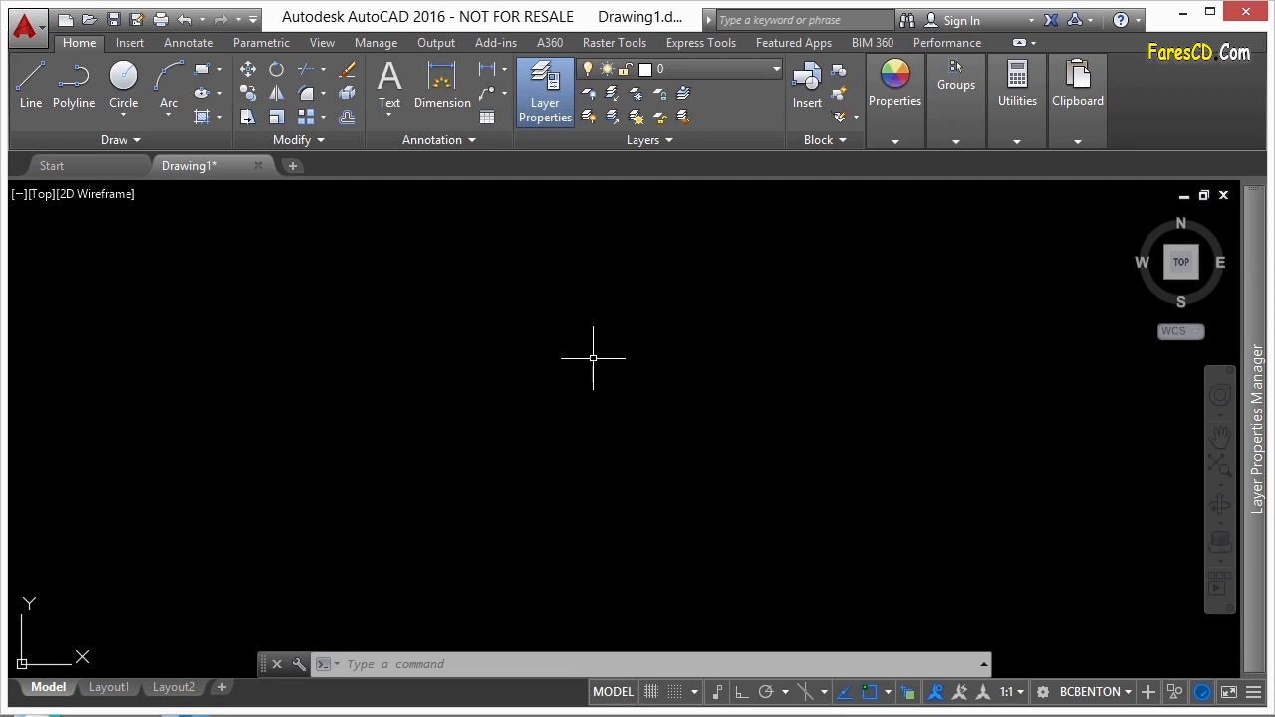
pyautogui.moveTo(570, 371)
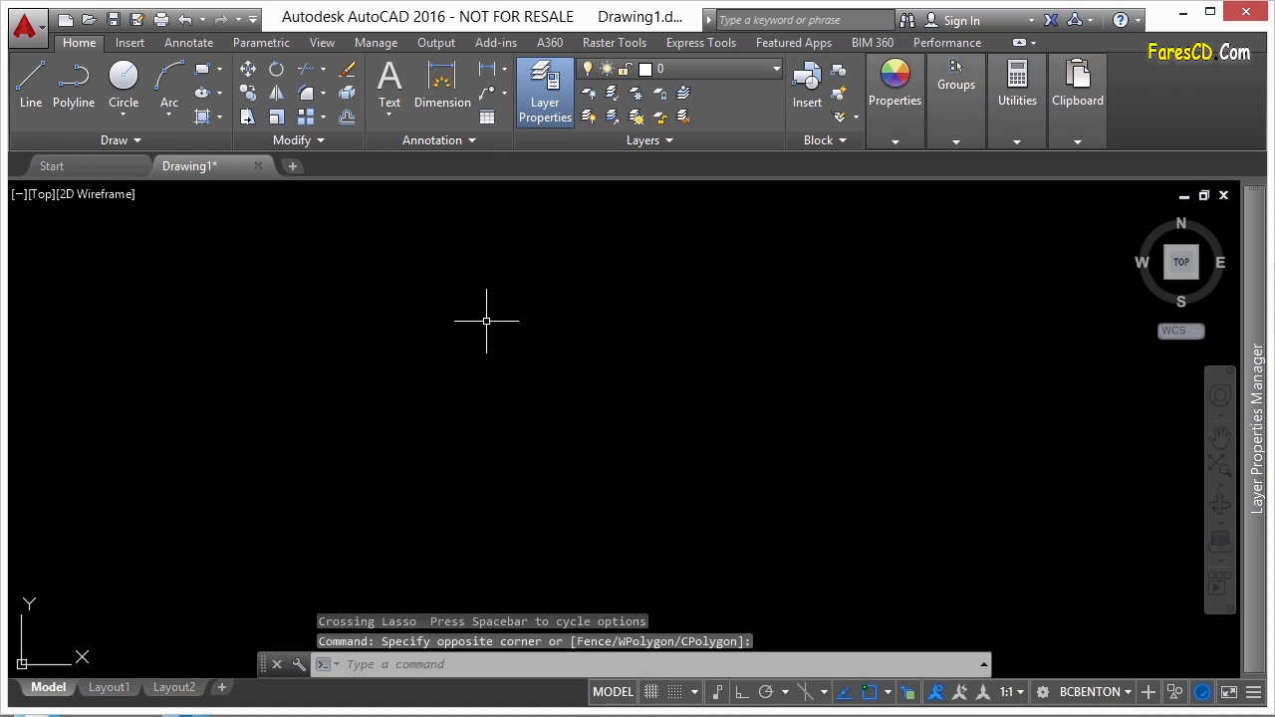
pyautogui.moveTo(478, 325)
pyautogui.write('OPTIONS')
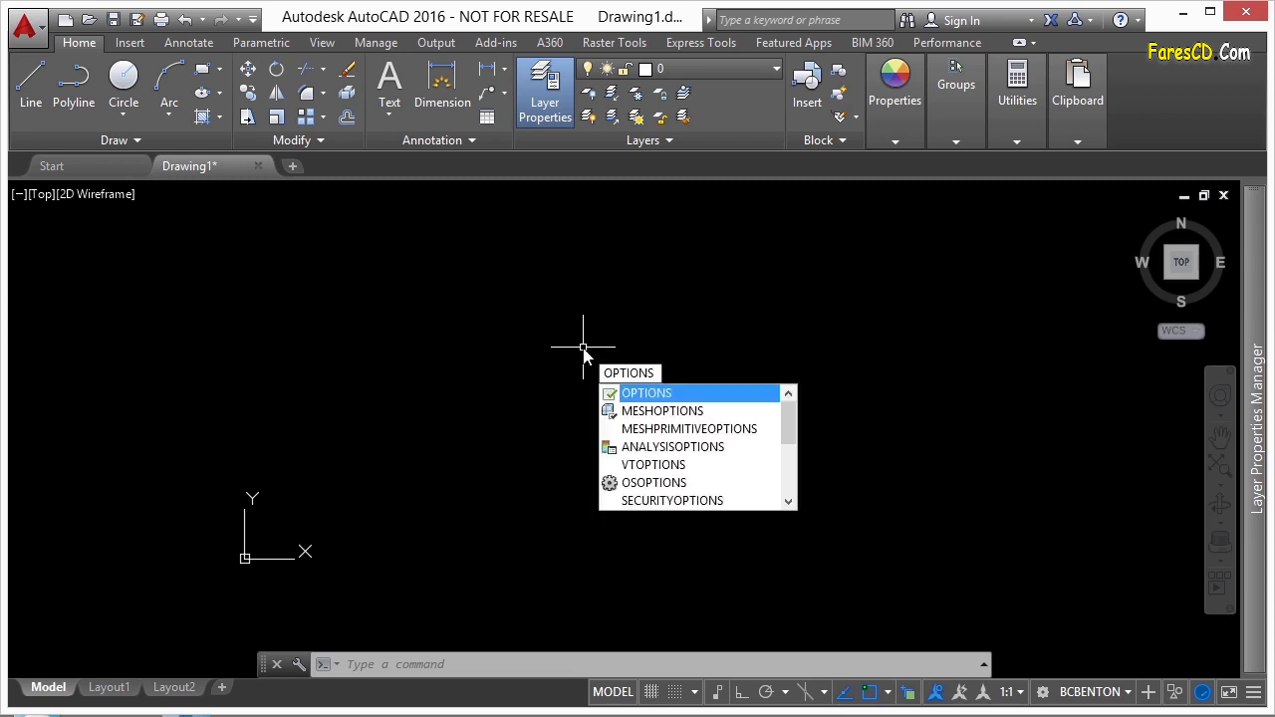
# Bring up the Options dialog on its User Preferences settings
pyautogui.click(646, 392)
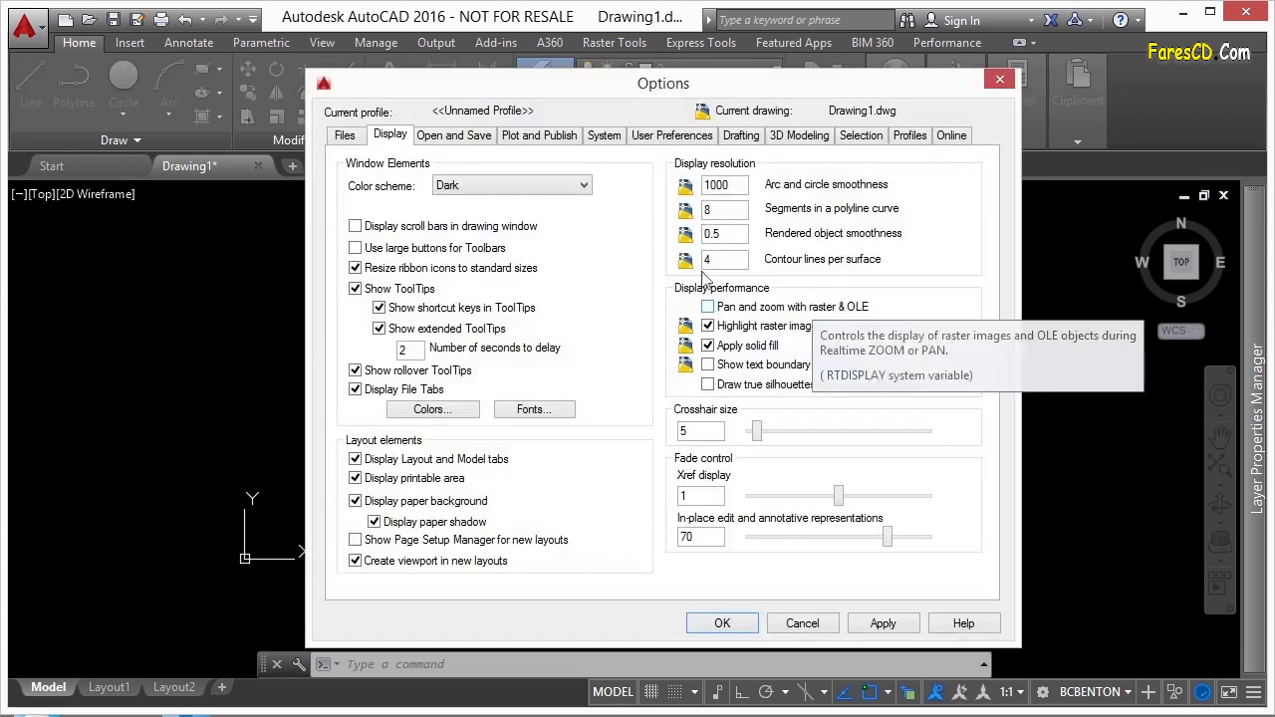
pyautogui.click(672, 135)
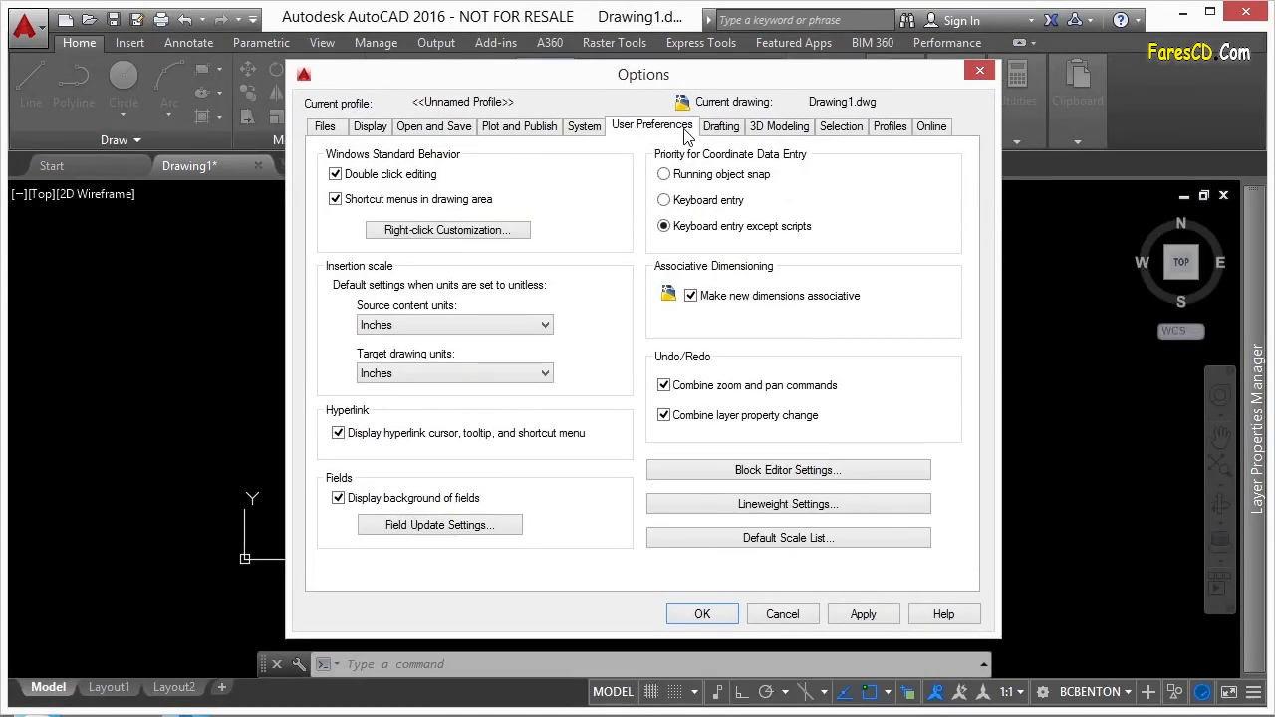
pyautogui.moveTo(422, 247)
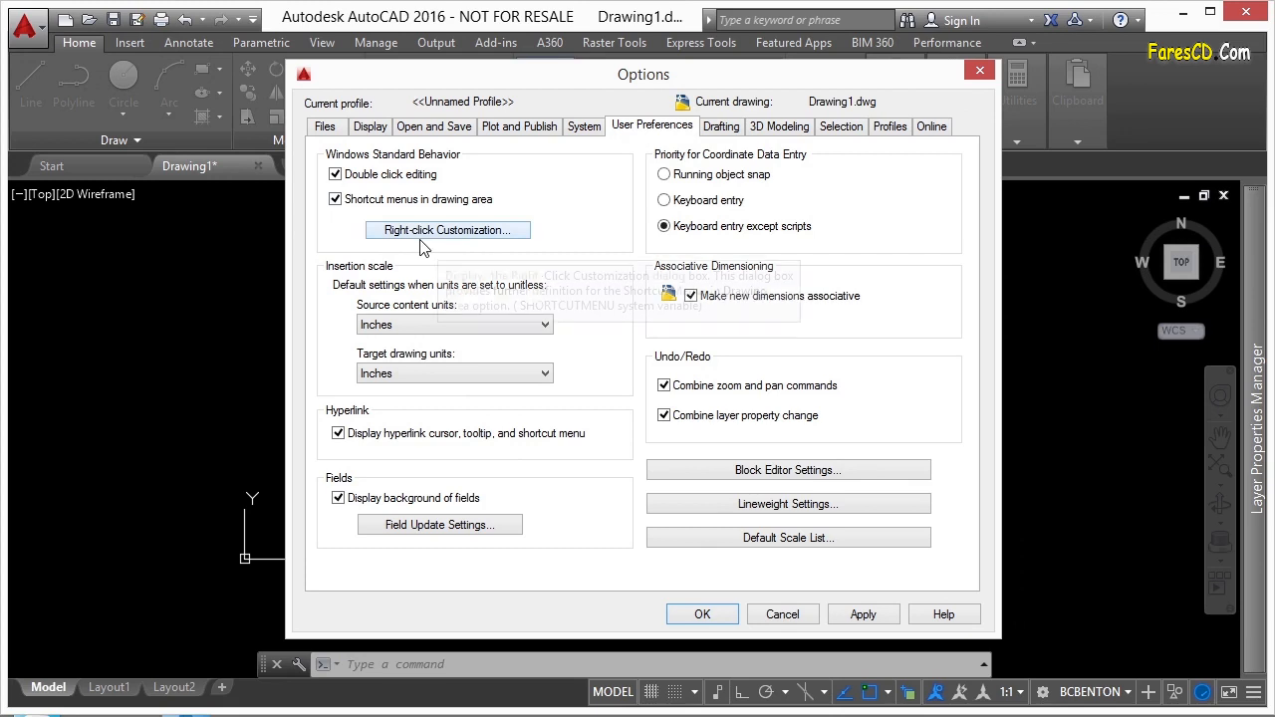
pyautogui.moveTo(452, 235)
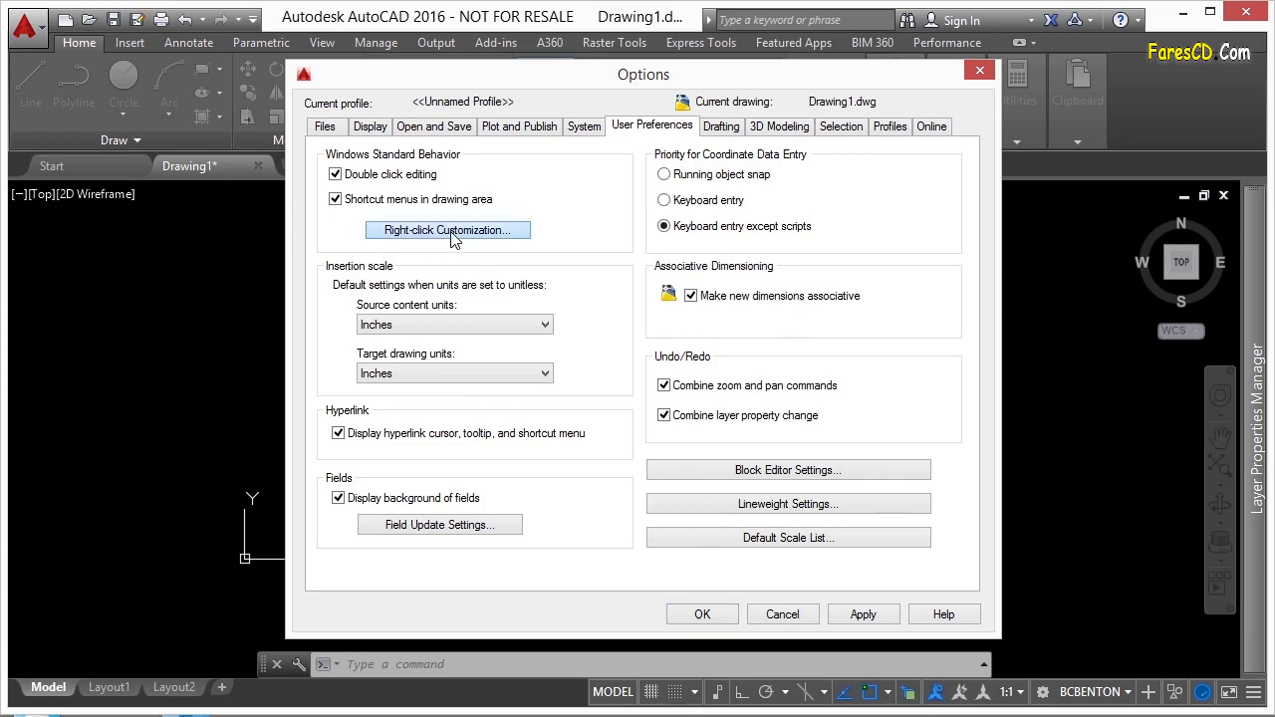
# In Right-Click Customization, set right-click to repeat last command, enable time-sensitive right-click and apply
pyautogui.click(448, 232)
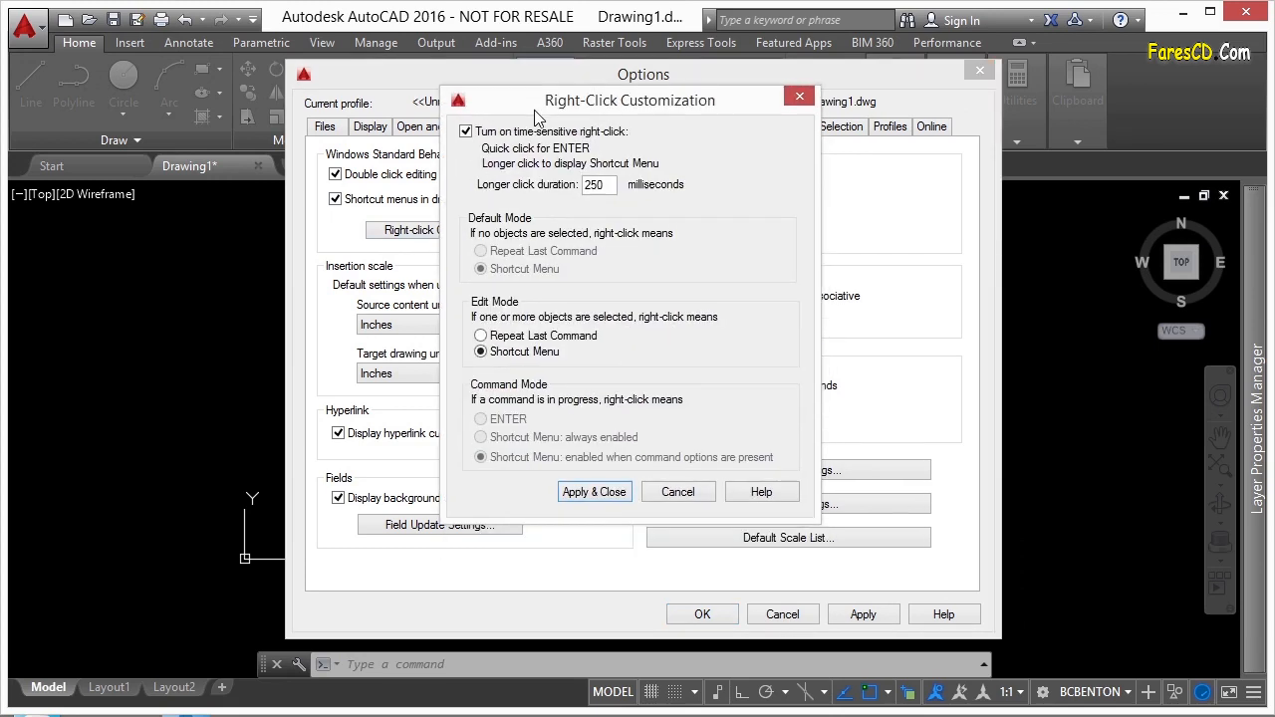
pyautogui.moveTo(506, 158)
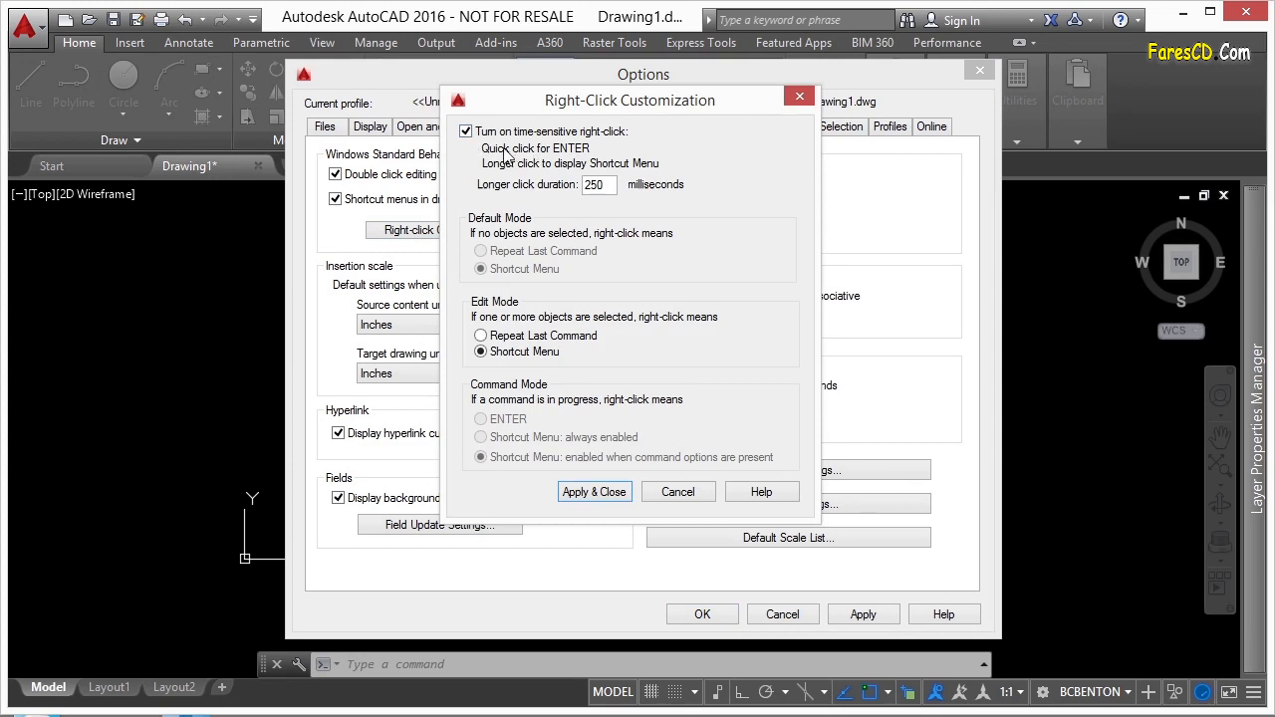
pyautogui.moveTo(528, 158)
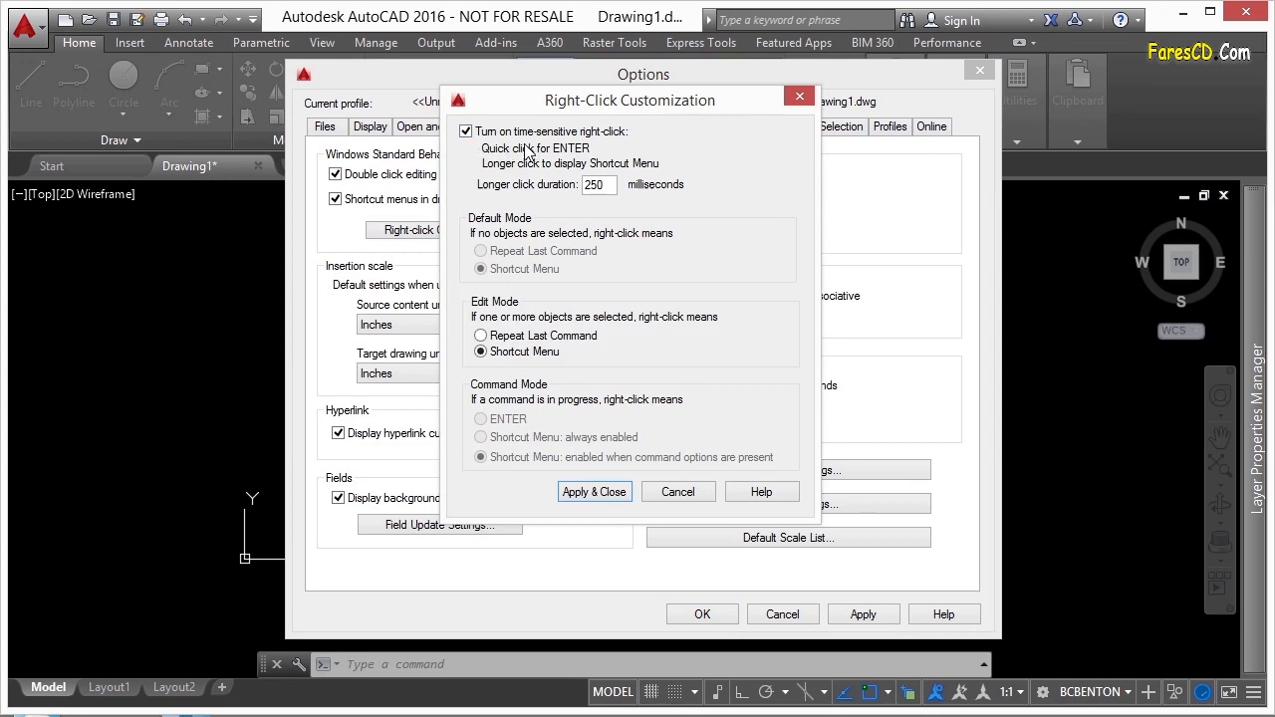
pyautogui.moveTo(610, 156)
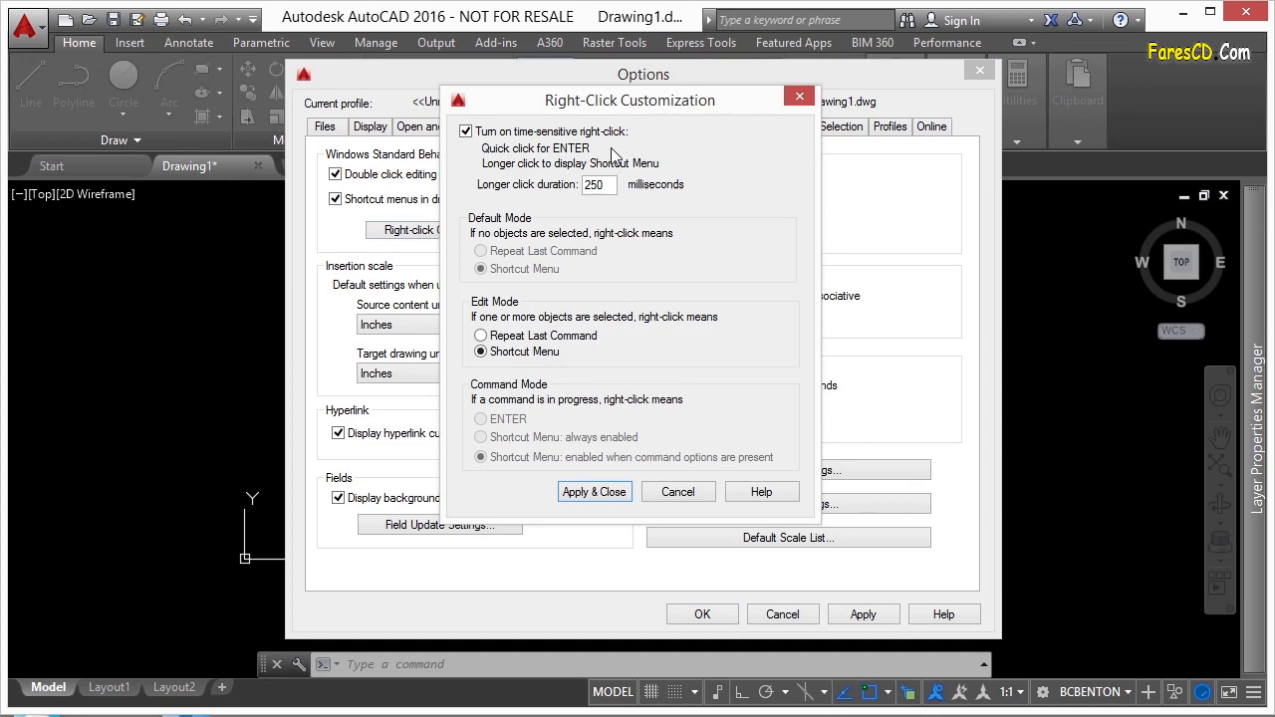
pyautogui.moveTo(594, 157)
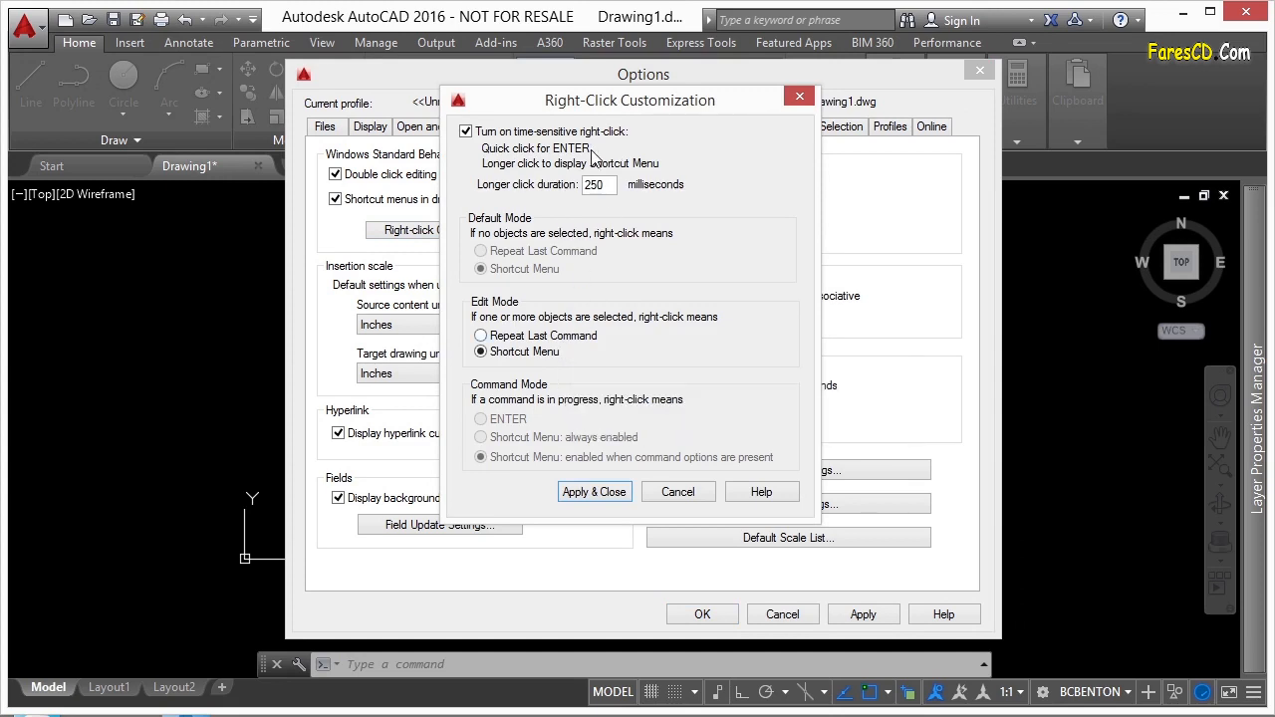
pyautogui.moveTo(614, 160)
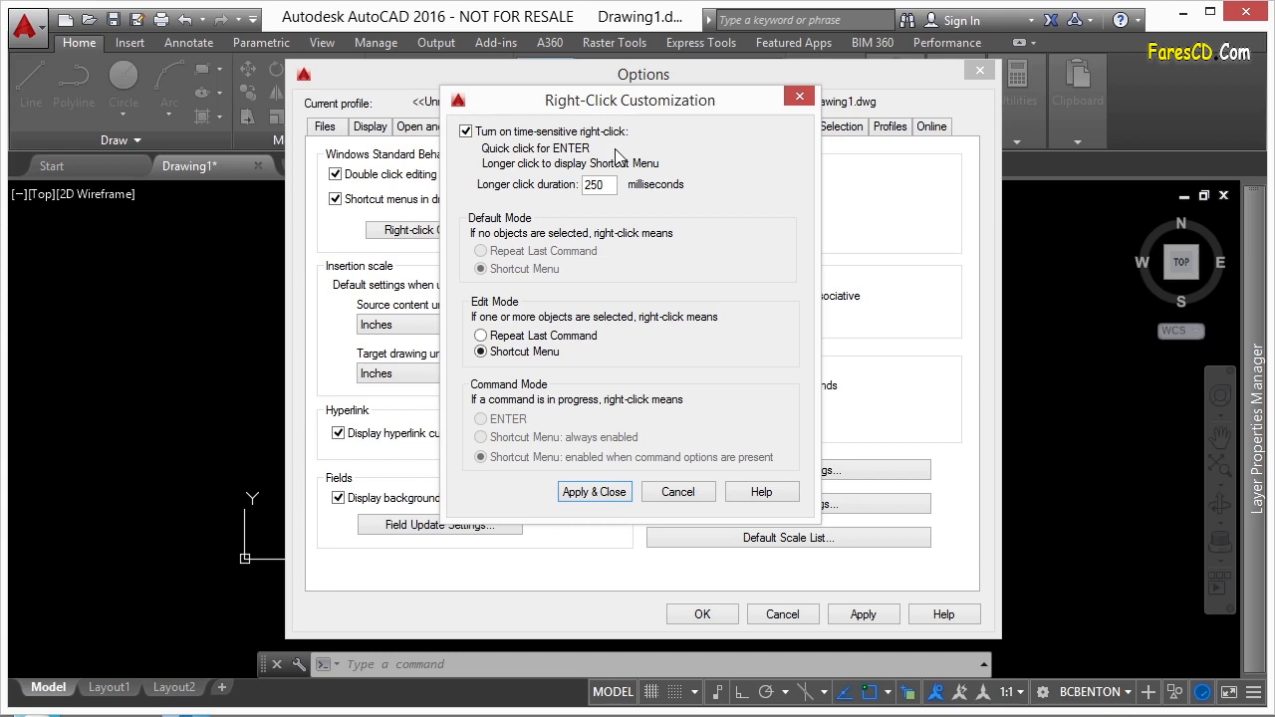
pyautogui.moveTo(602, 184)
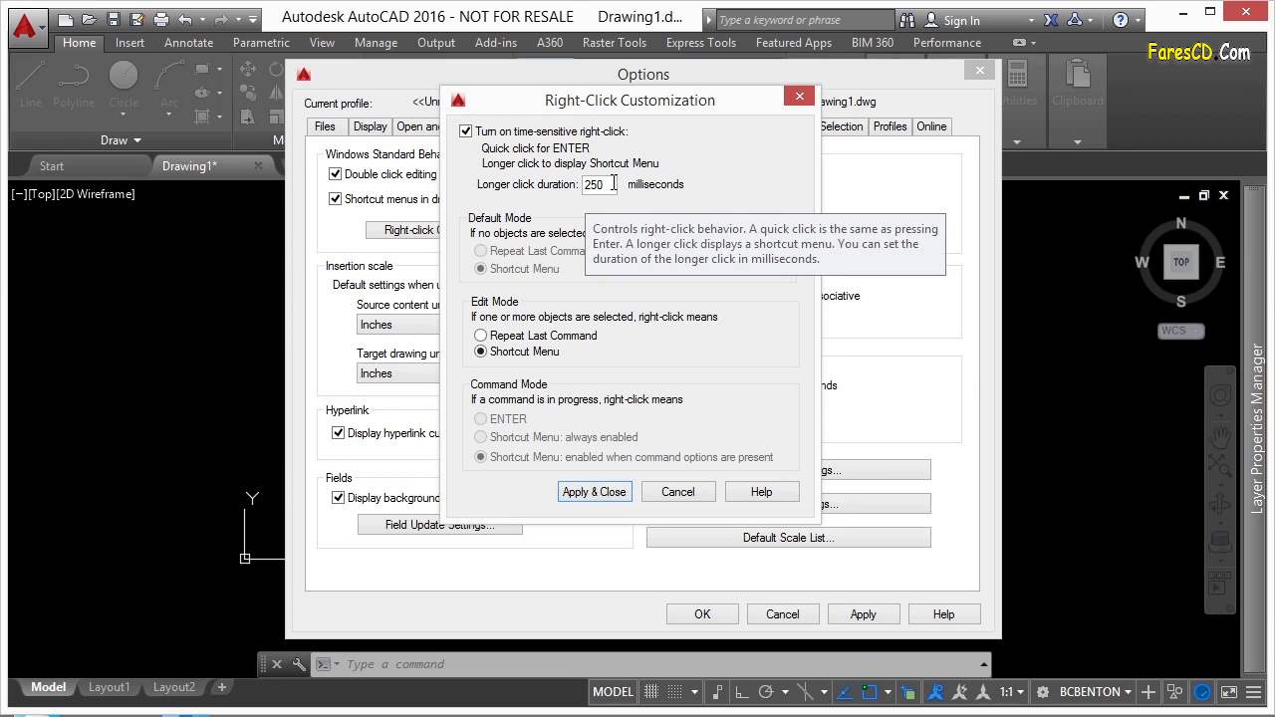
pyautogui.click(466, 131)
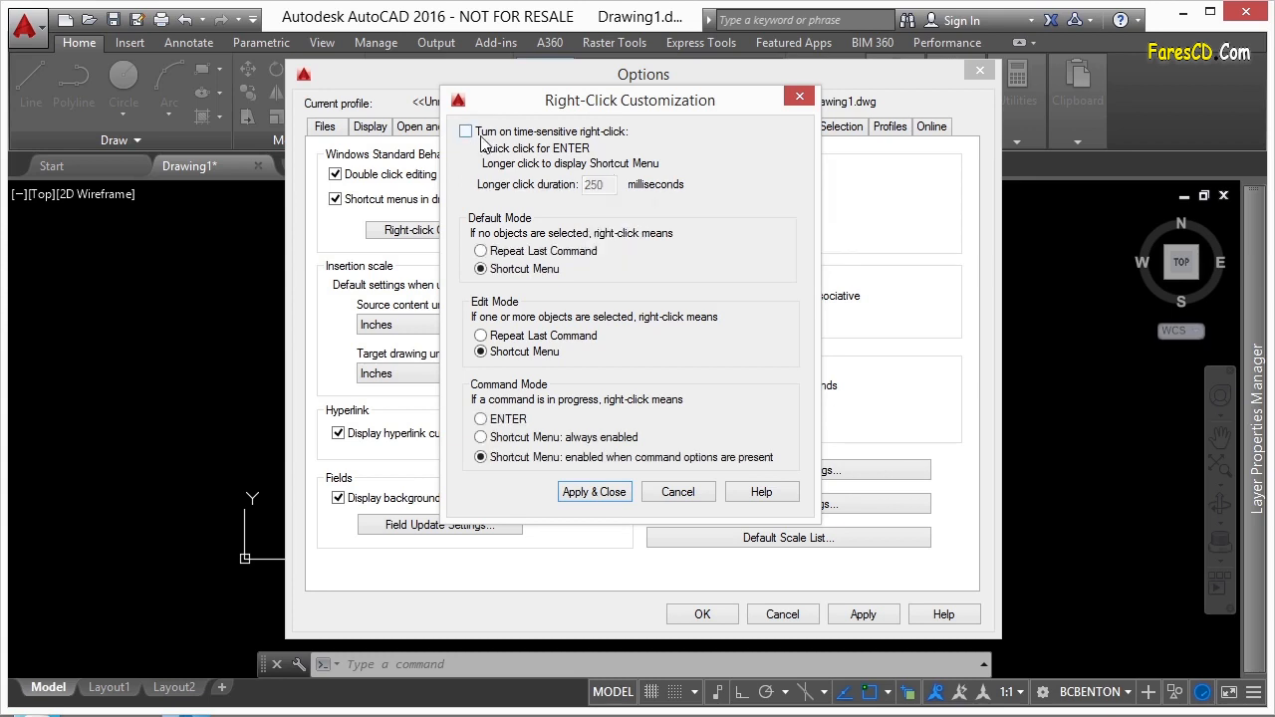
pyautogui.click(478, 252)
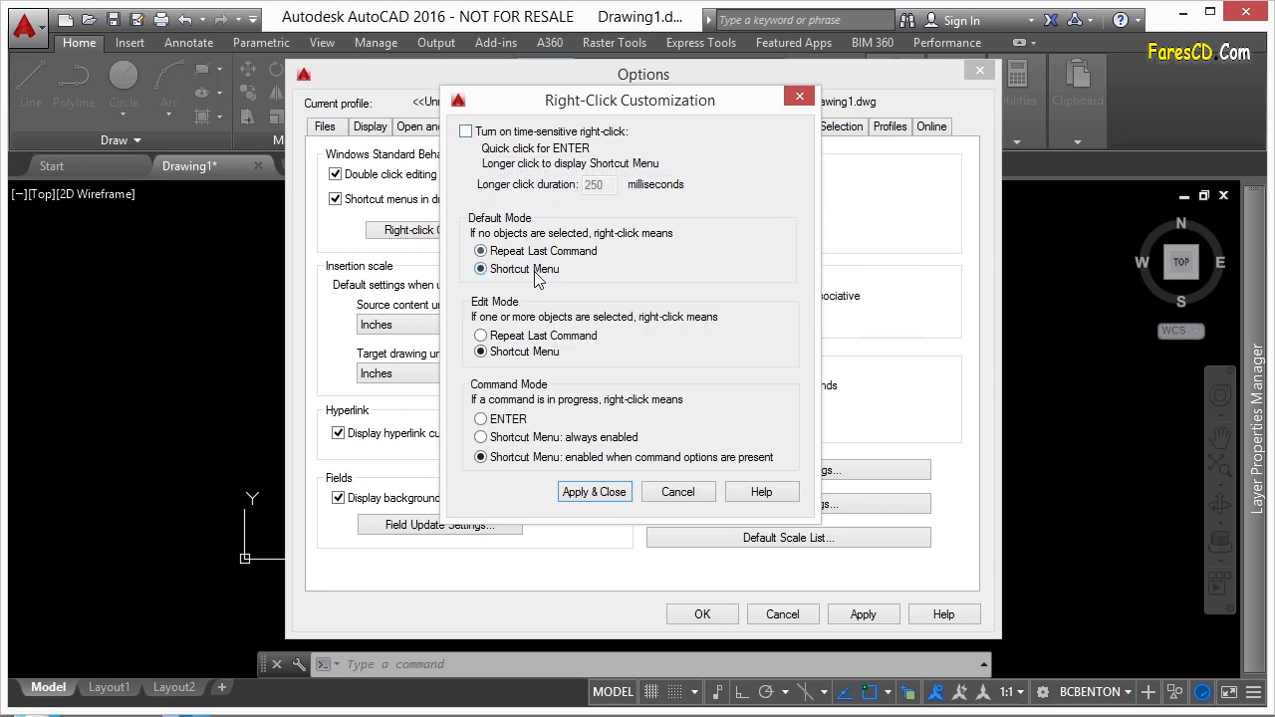
pyautogui.moveTo(558, 283)
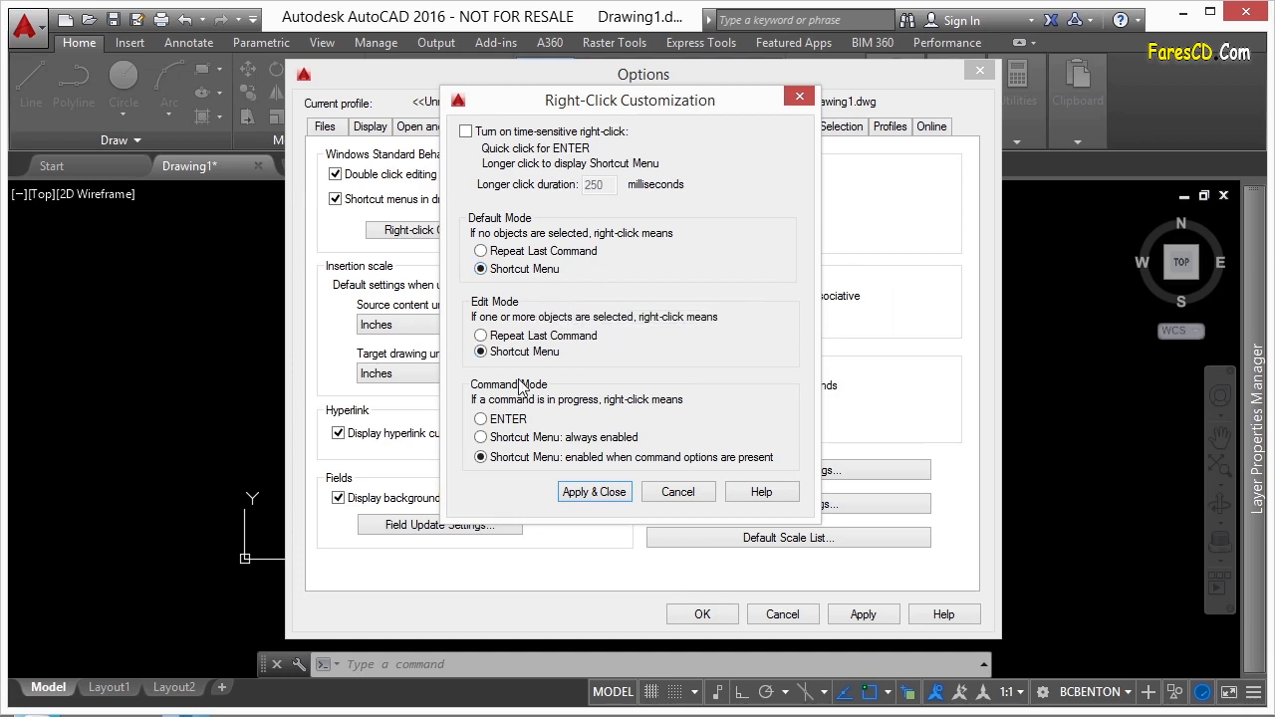
pyautogui.moveTo(522, 148)
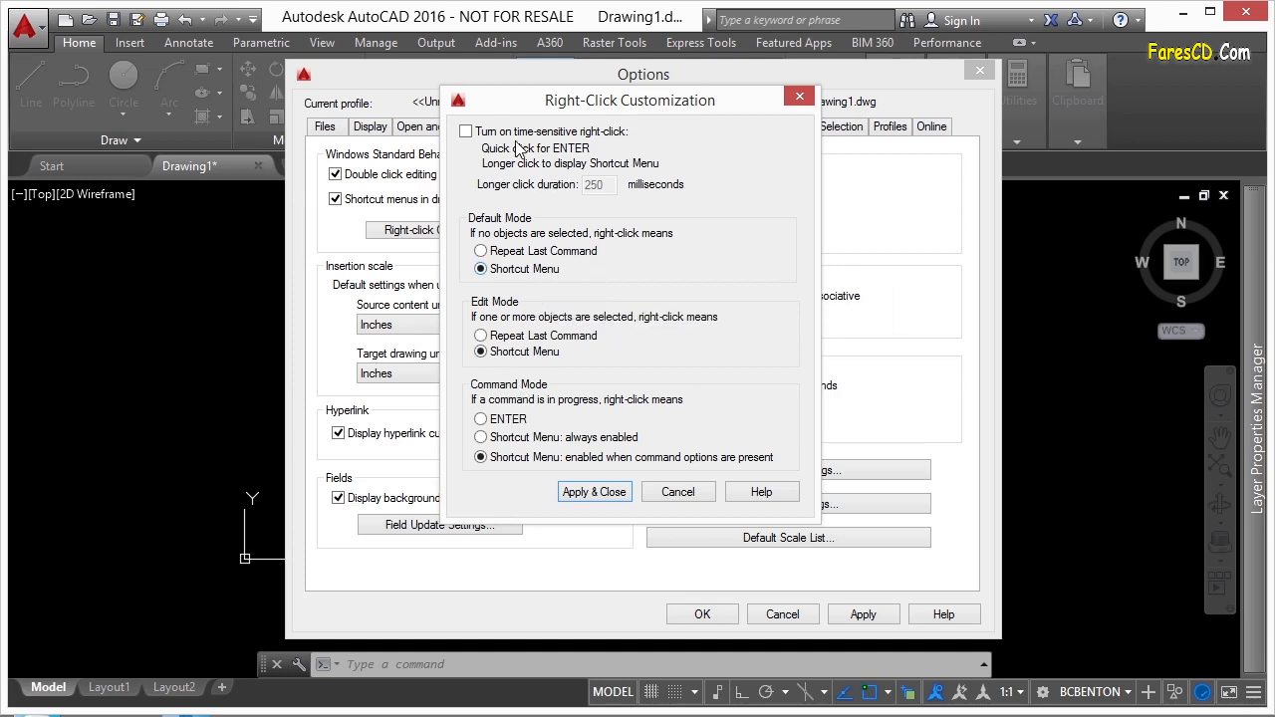
pyautogui.click(462, 132)
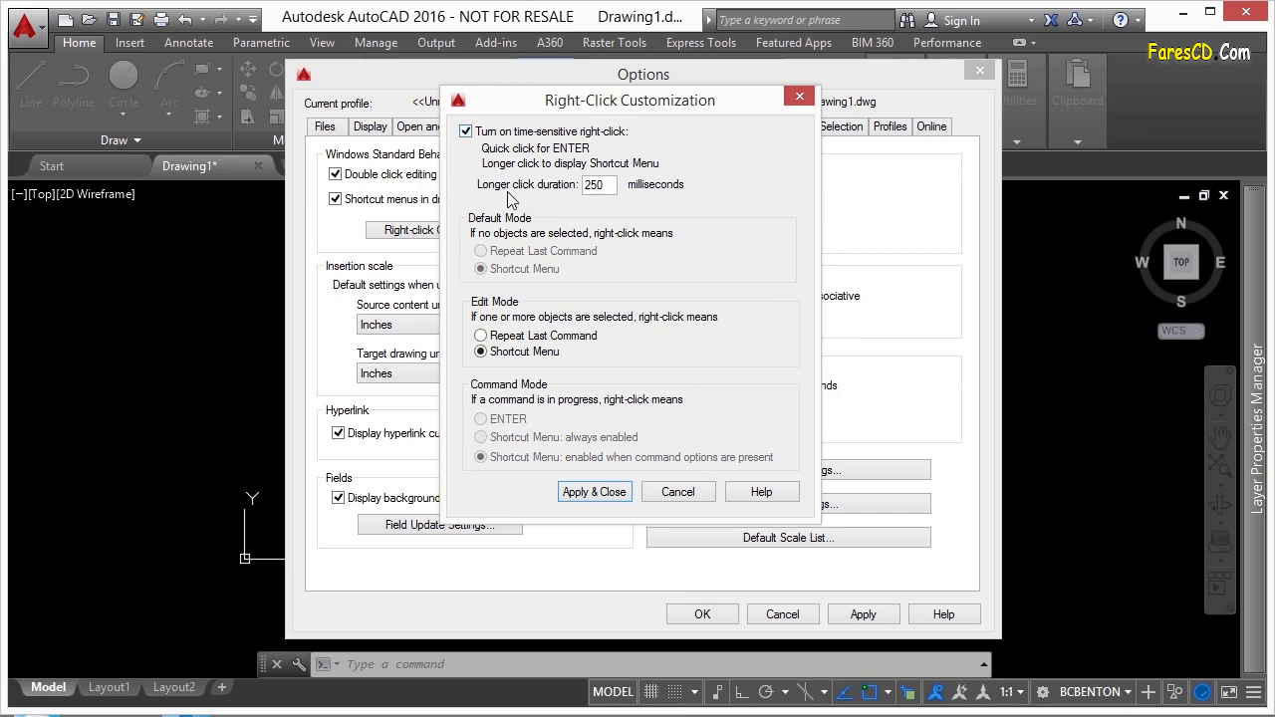
pyautogui.click(594, 490)
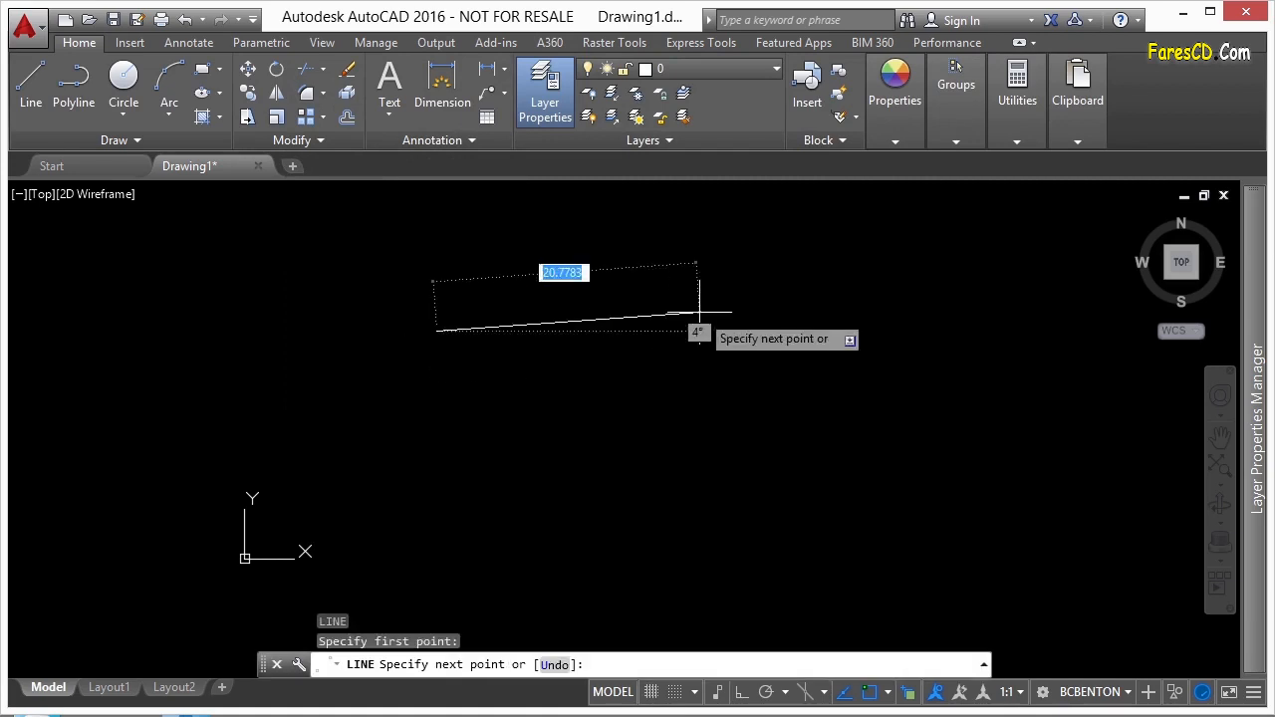
# Finish the current line segment with Enter
pyautogui.press('Enter')
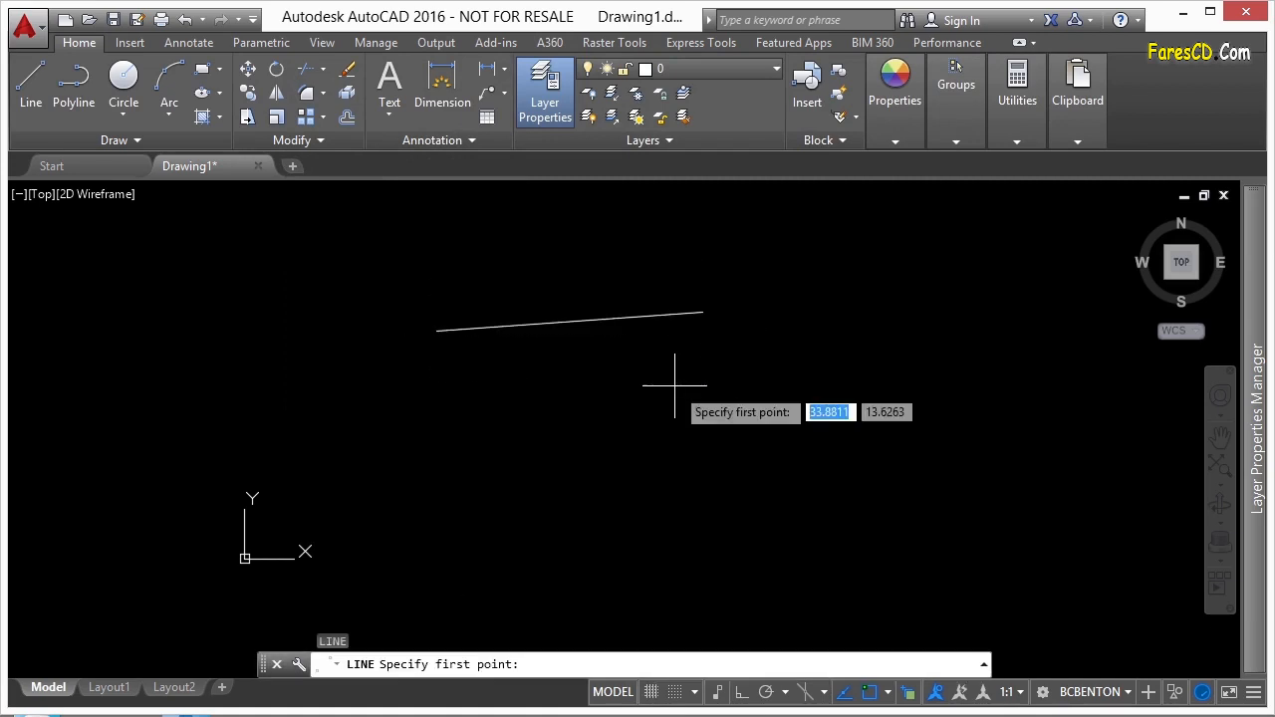
pyautogui.moveTo(570, 403)
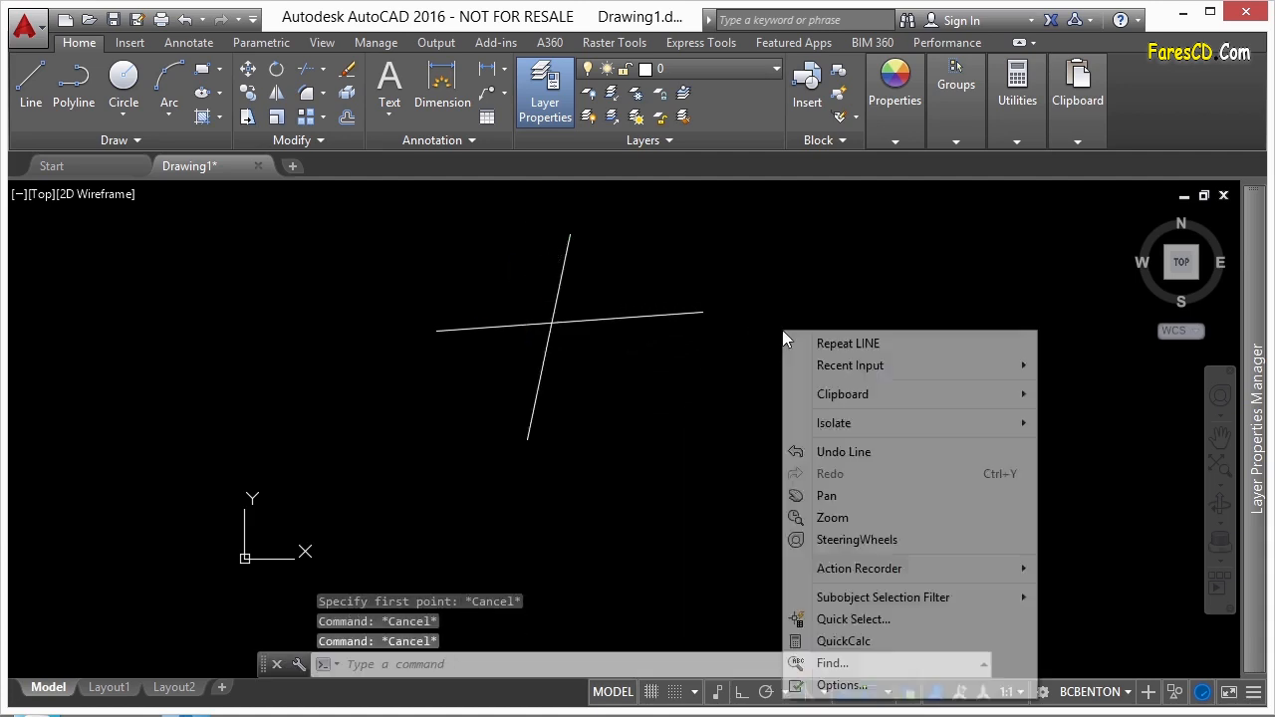
pyautogui.moveTo(891, 494)
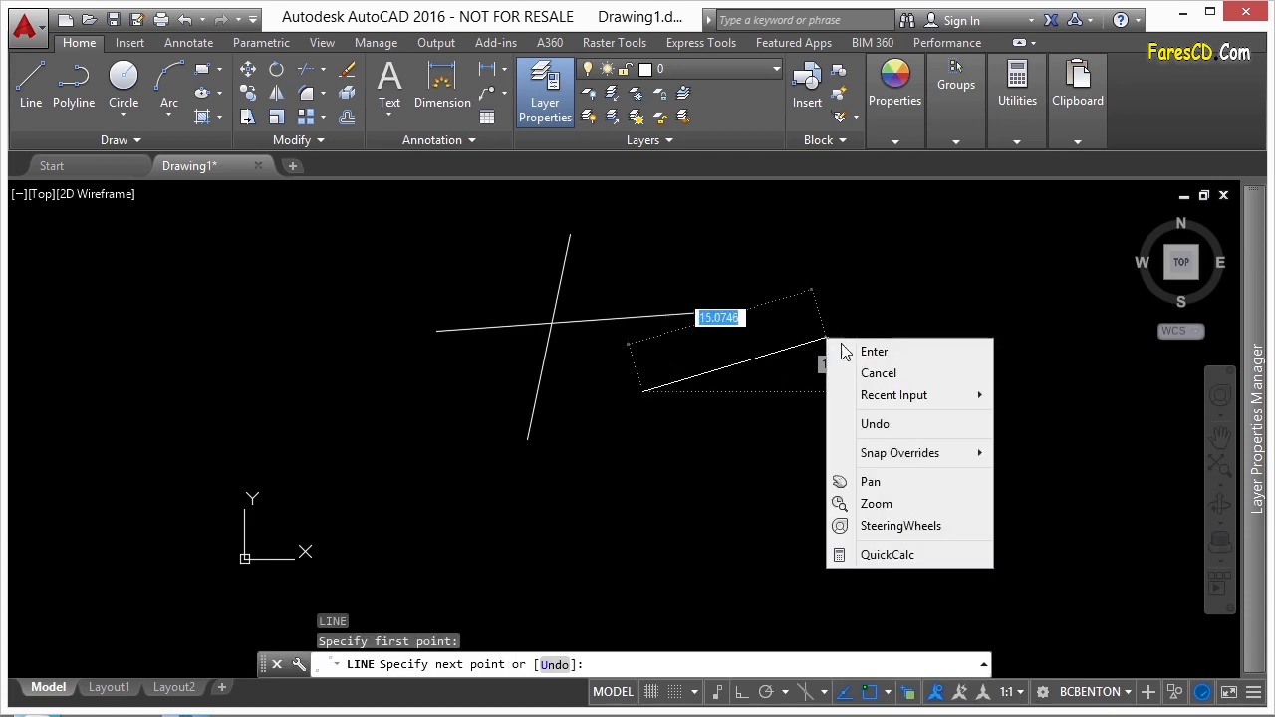
pyautogui.moveTo(893, 359)
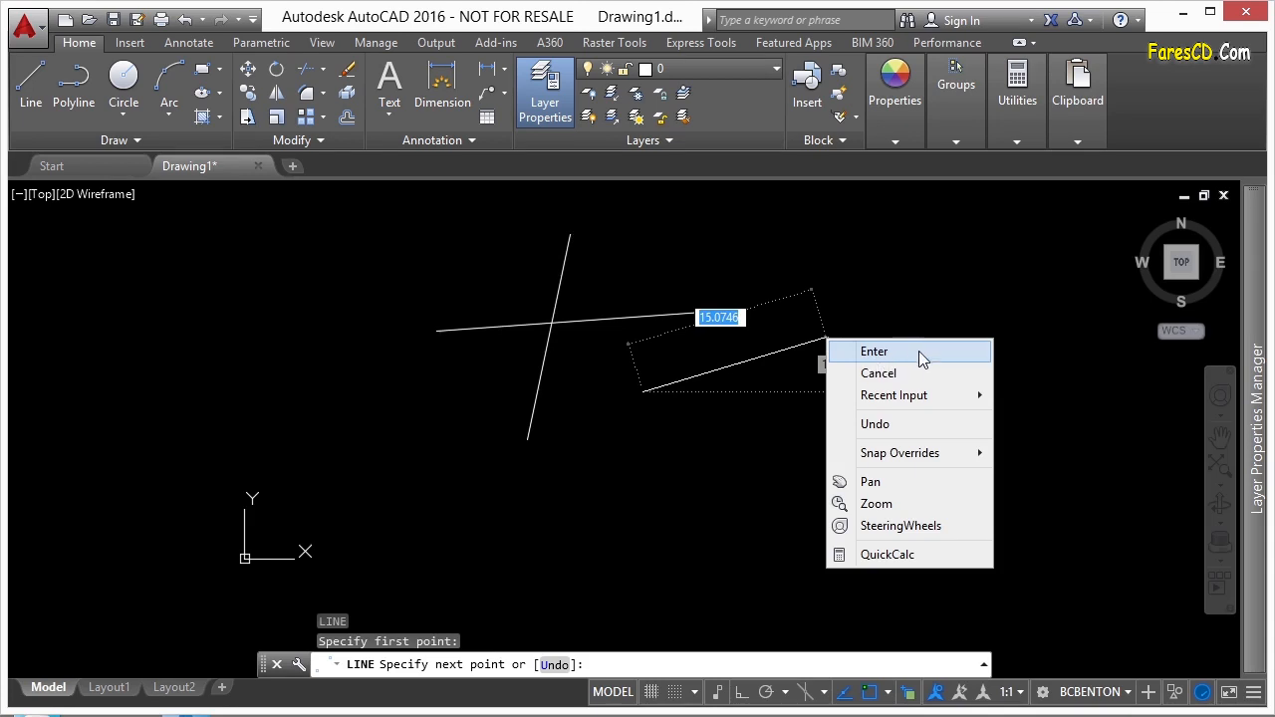
pyautogui.moveTo(895, 395)
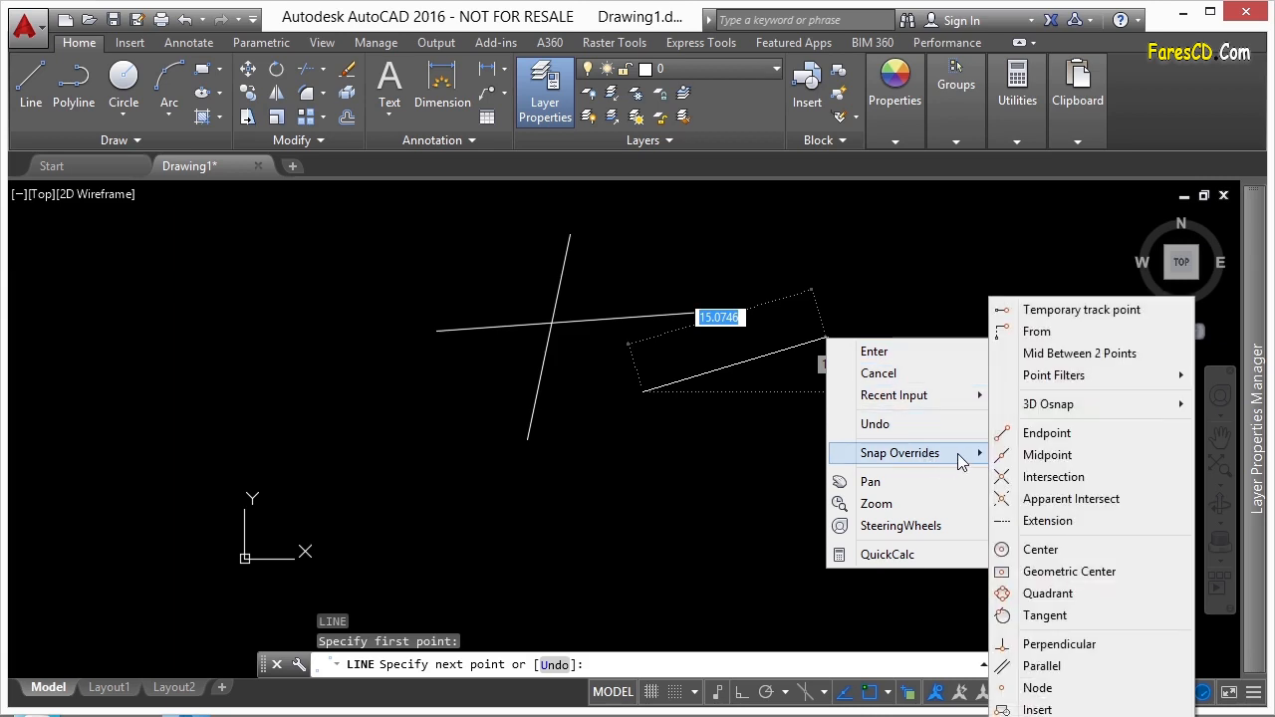
pyautogui.moveTo(1047, 550)
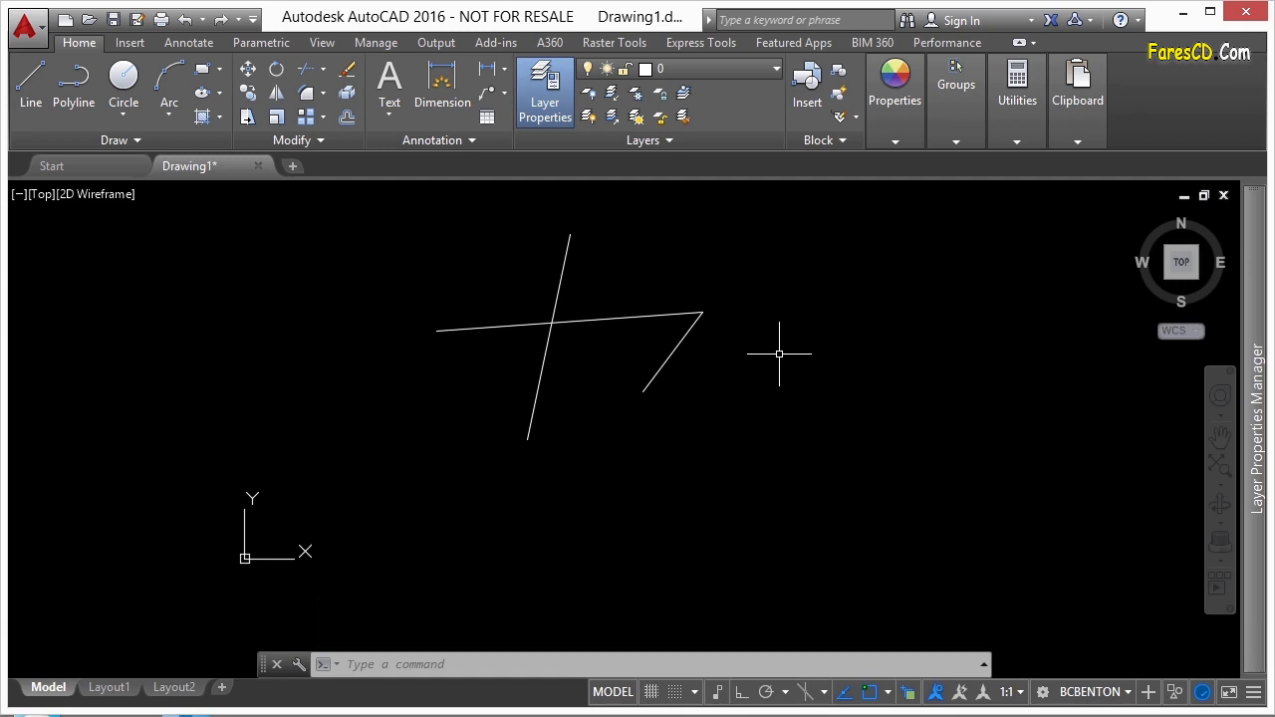
# Run CUI and expand the Mouse Buttons node in the customizations tree
pyautogui.write('cu')
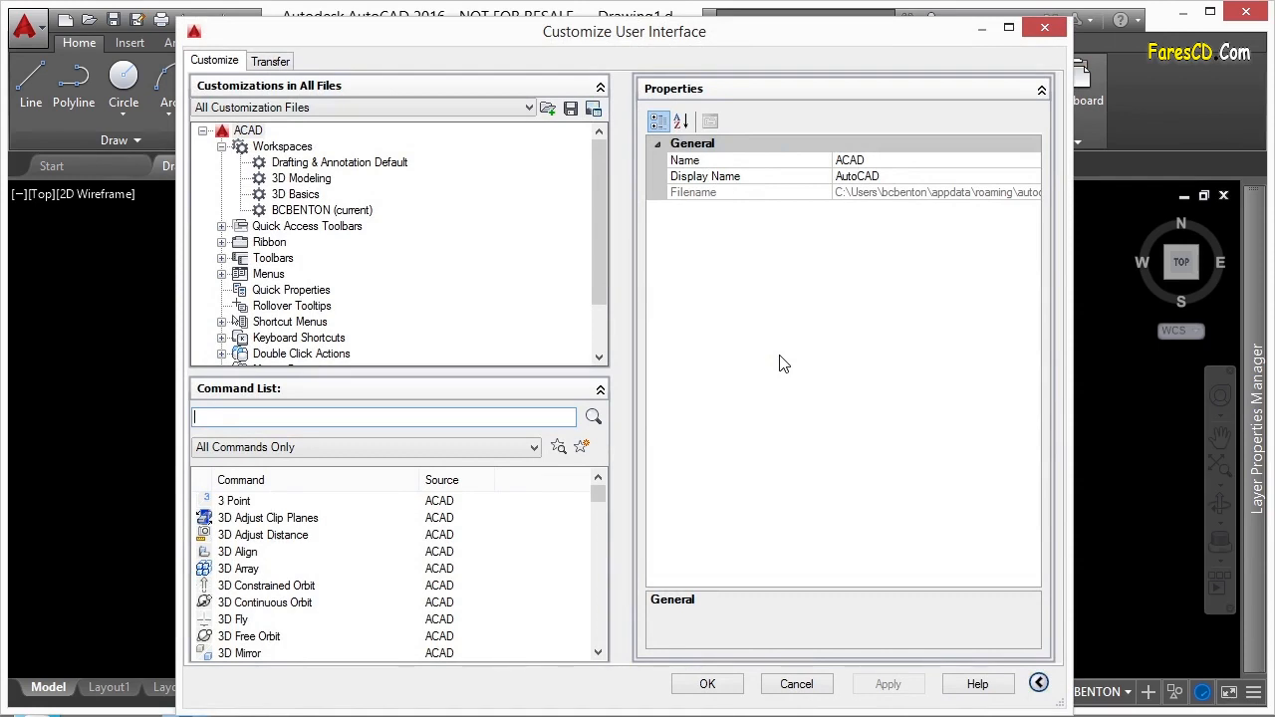
pyautogui.moveTo(782, 363)
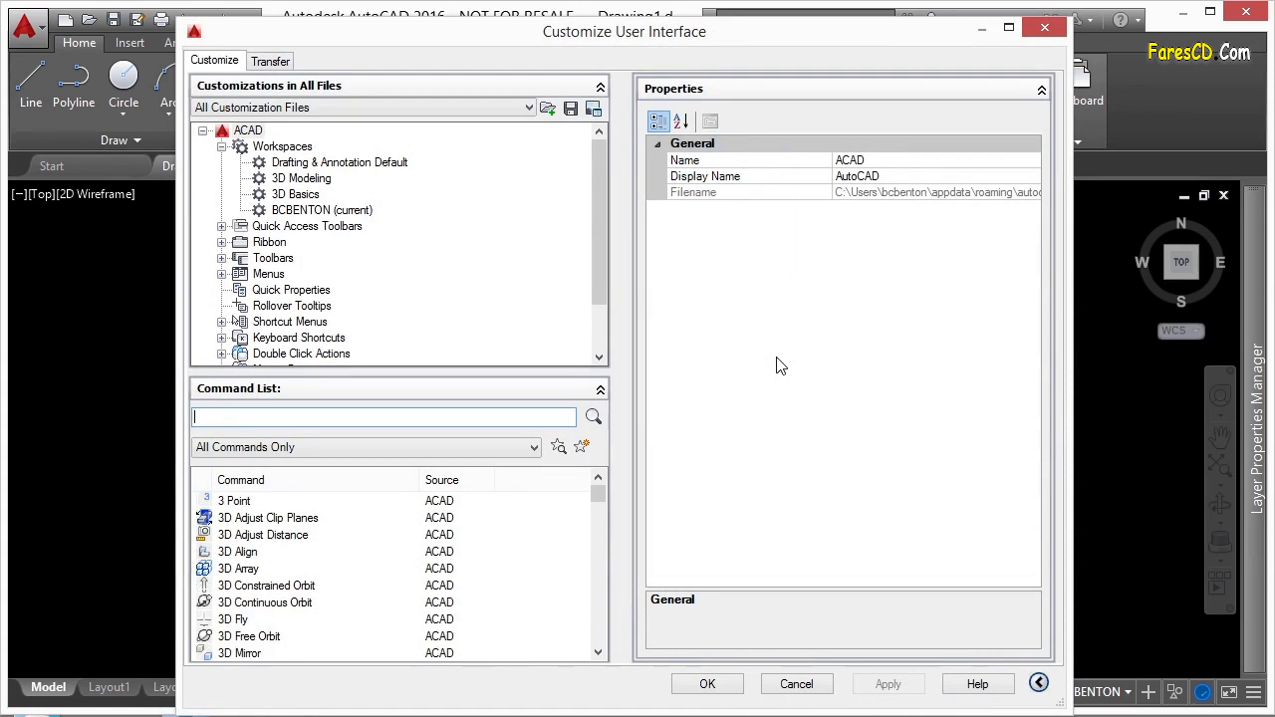
pyautogui.moveTo(554, 334)
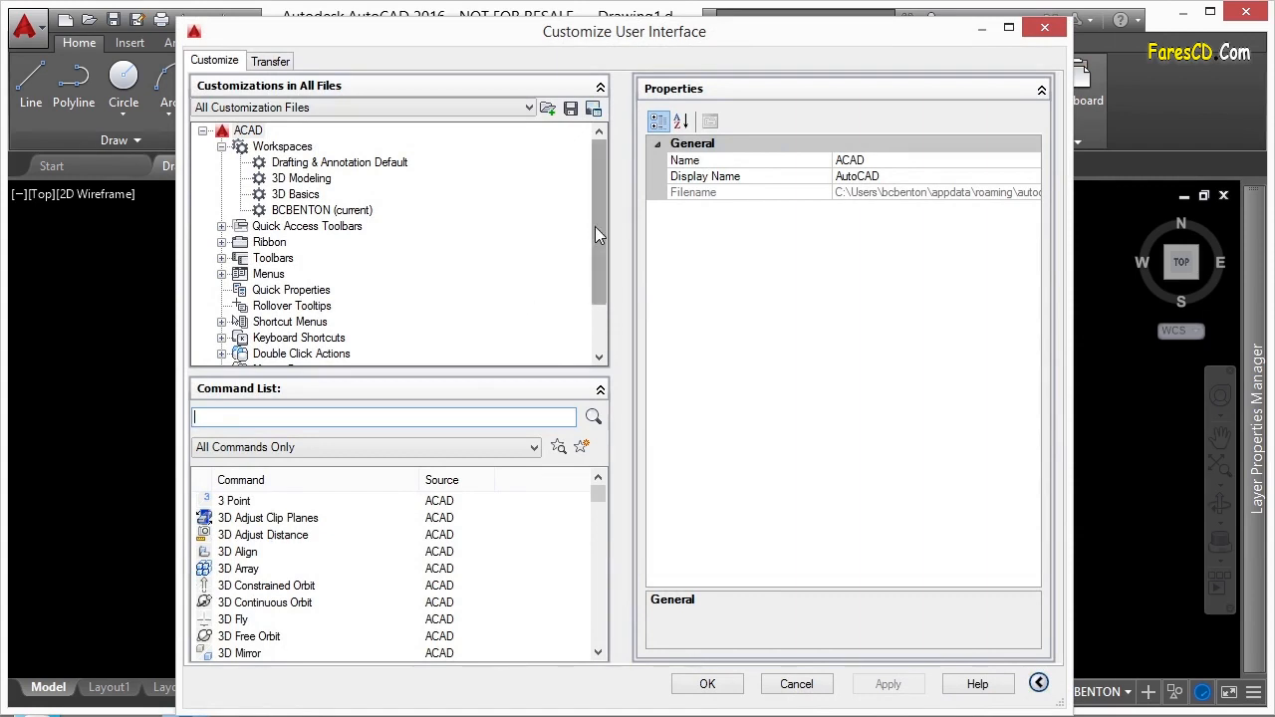
pyautogui.scroll(-3)
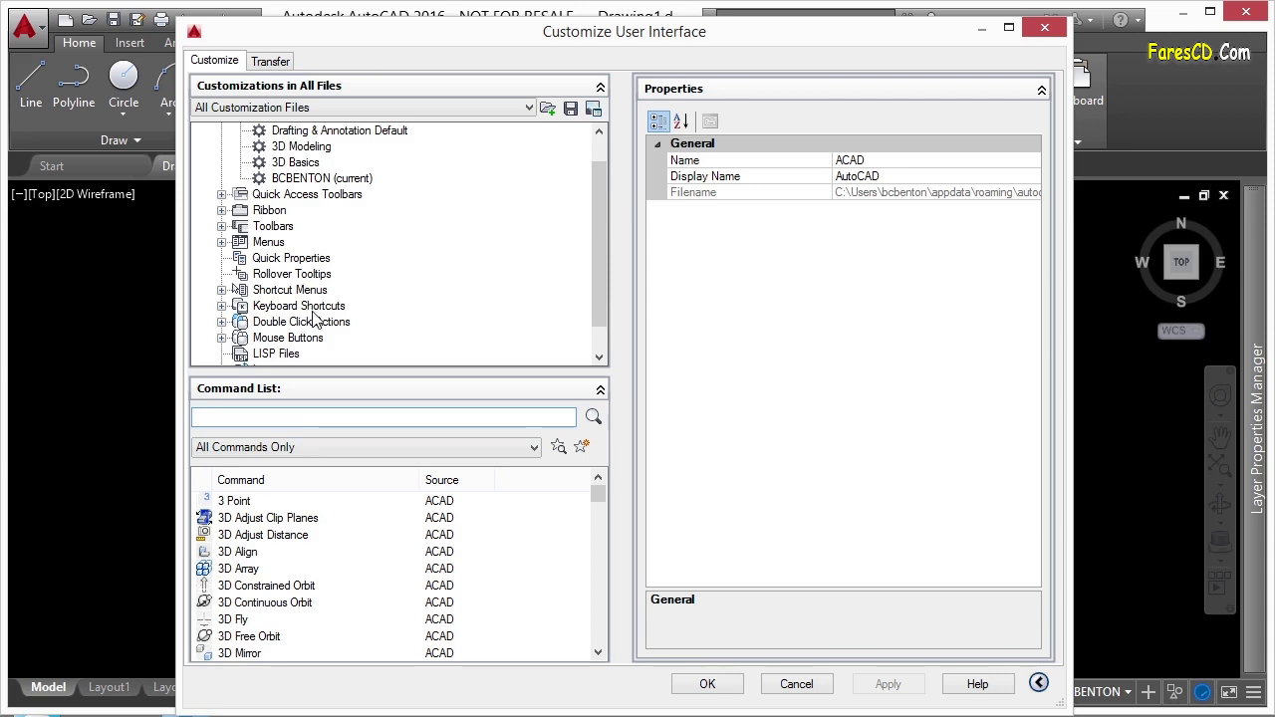
pyautogui.click(287, 339)
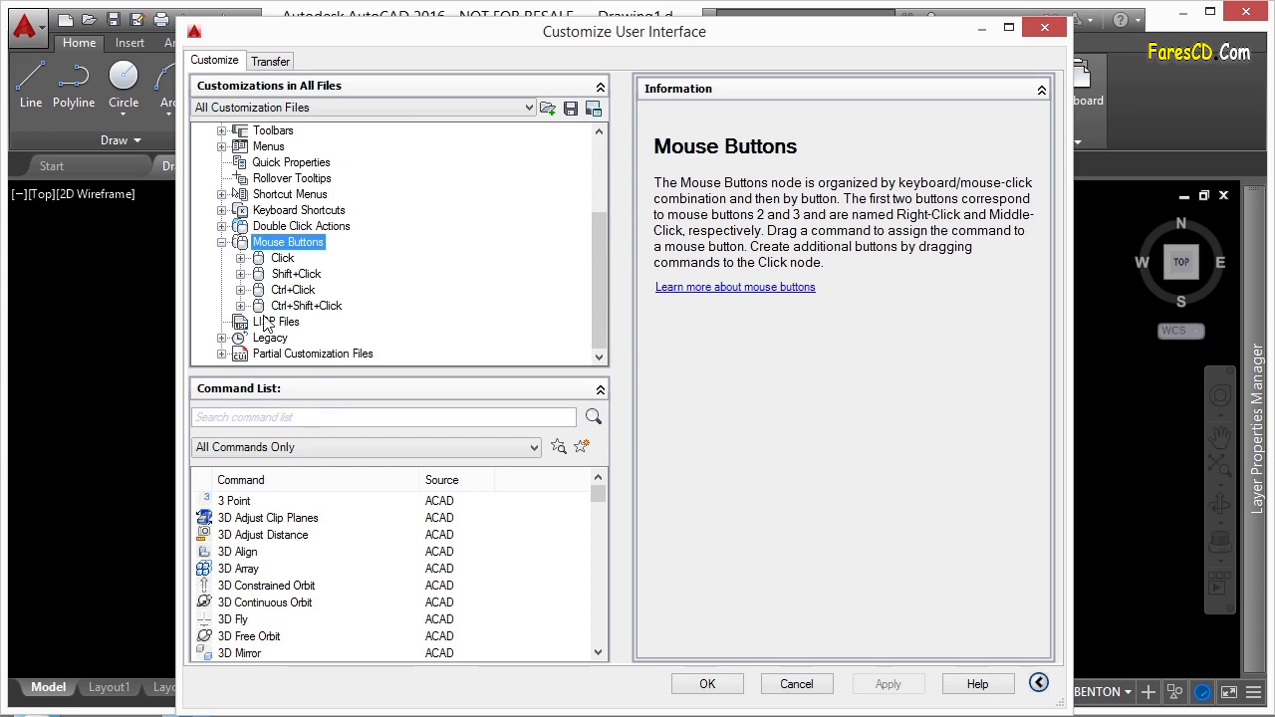
pyautogui.moveTo(299, 275)
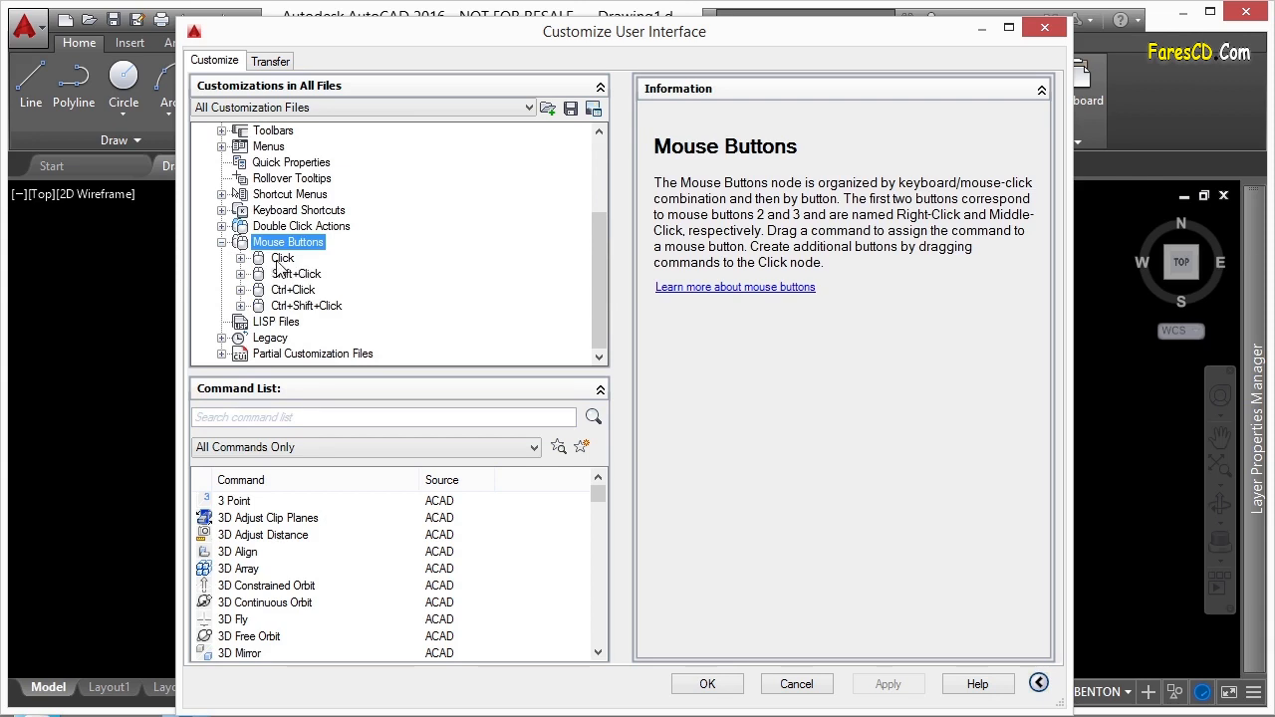
# Expand the Click group and review the Button 2 Grips Menu, Button 3 Snap Menu and Button 4 Cancel macros
pyautogui.click(283, 260)
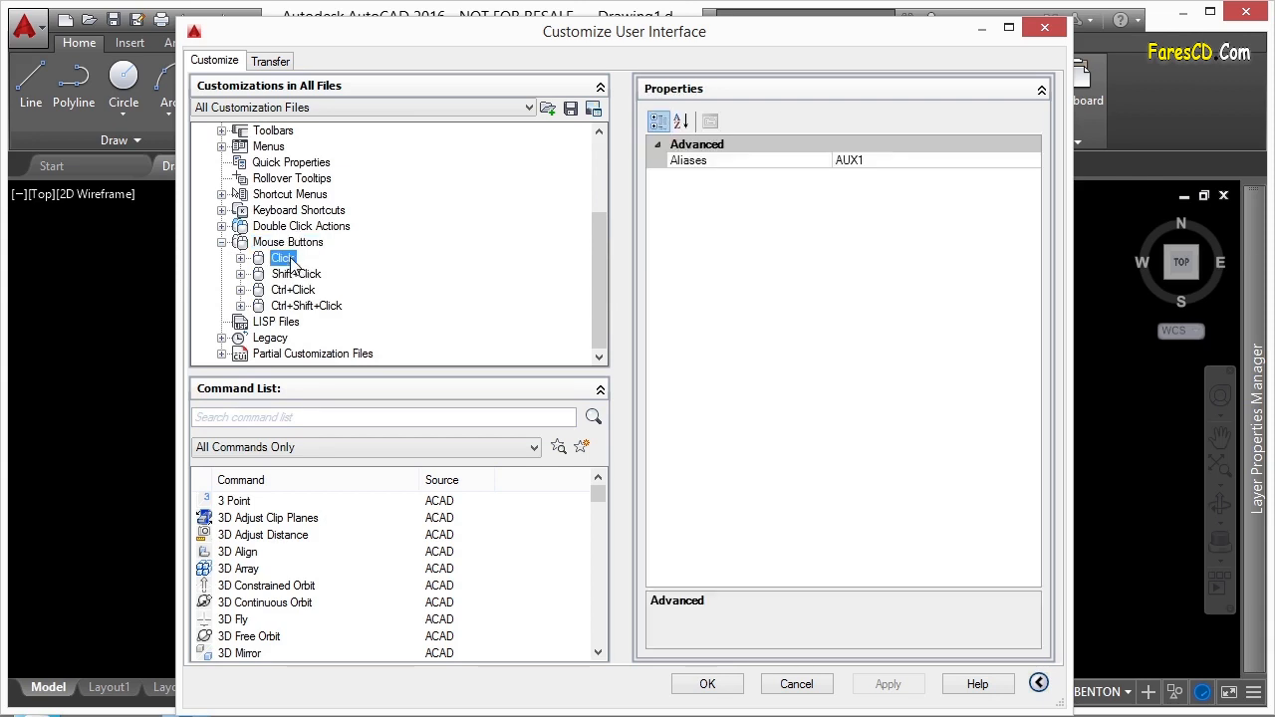
pyautogui.click(241, 259)
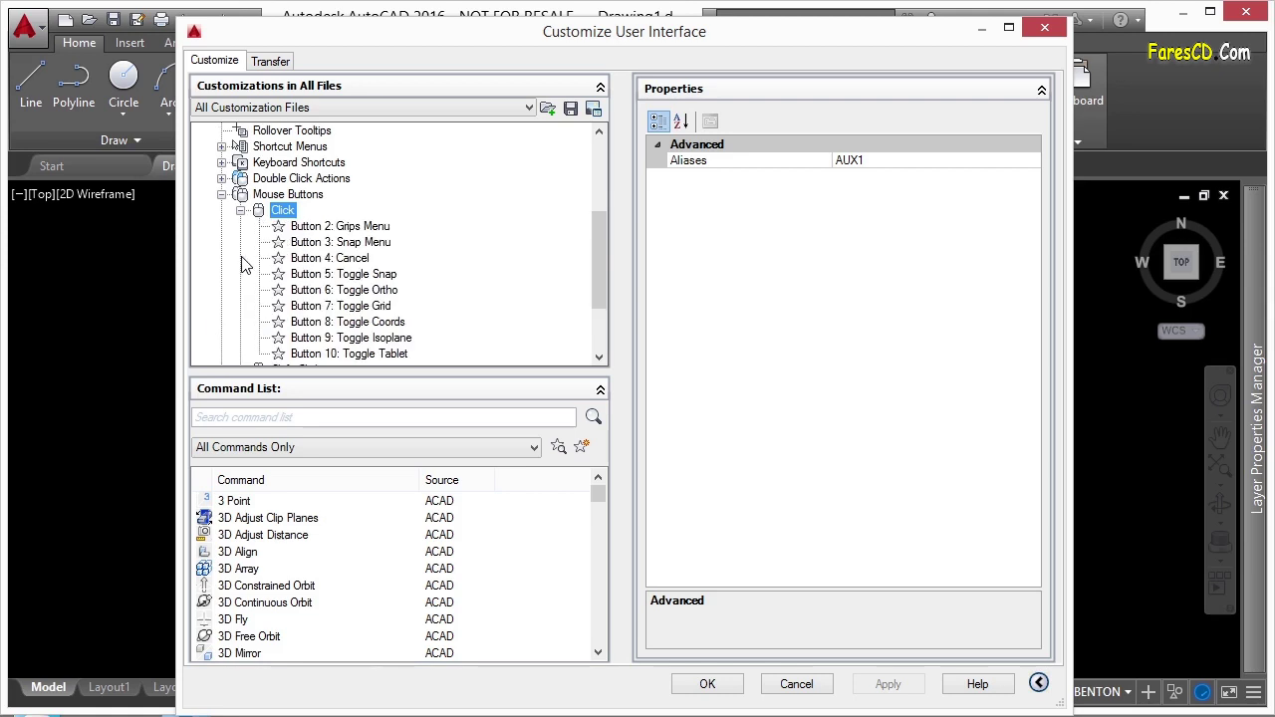
pyautogui.moveTo(614, 257)
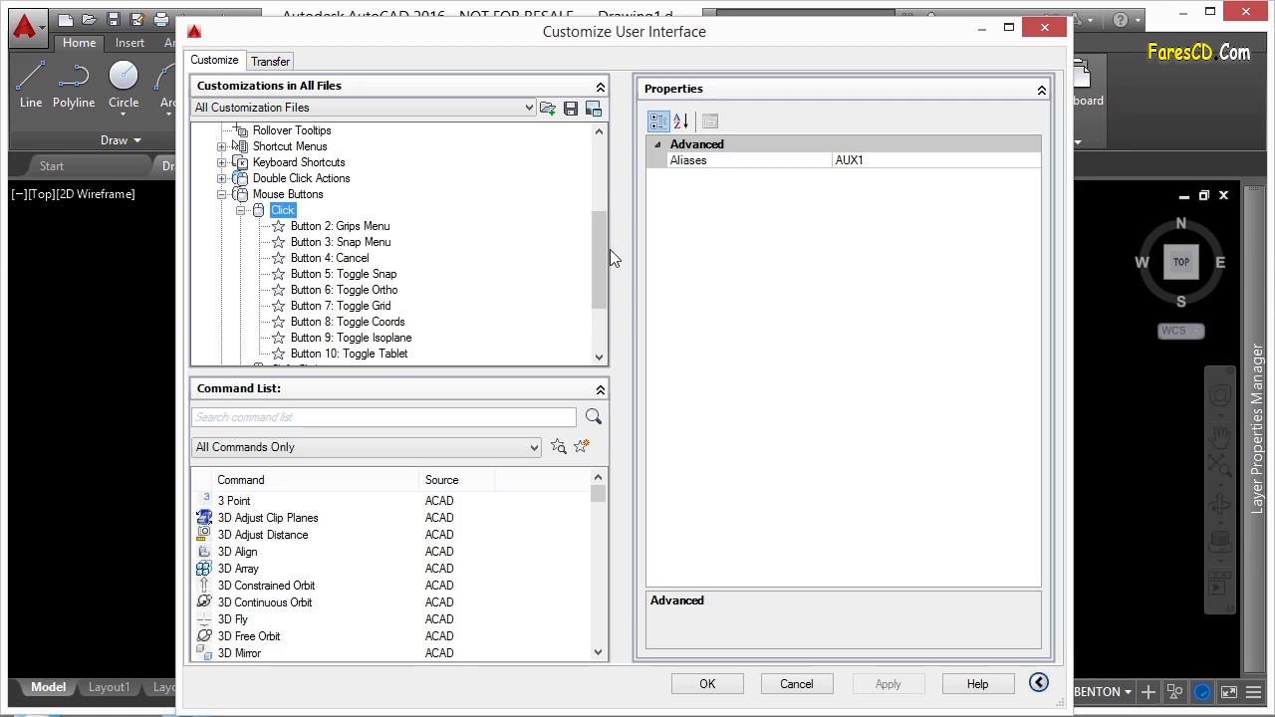
pyautogui.scroll(-3)
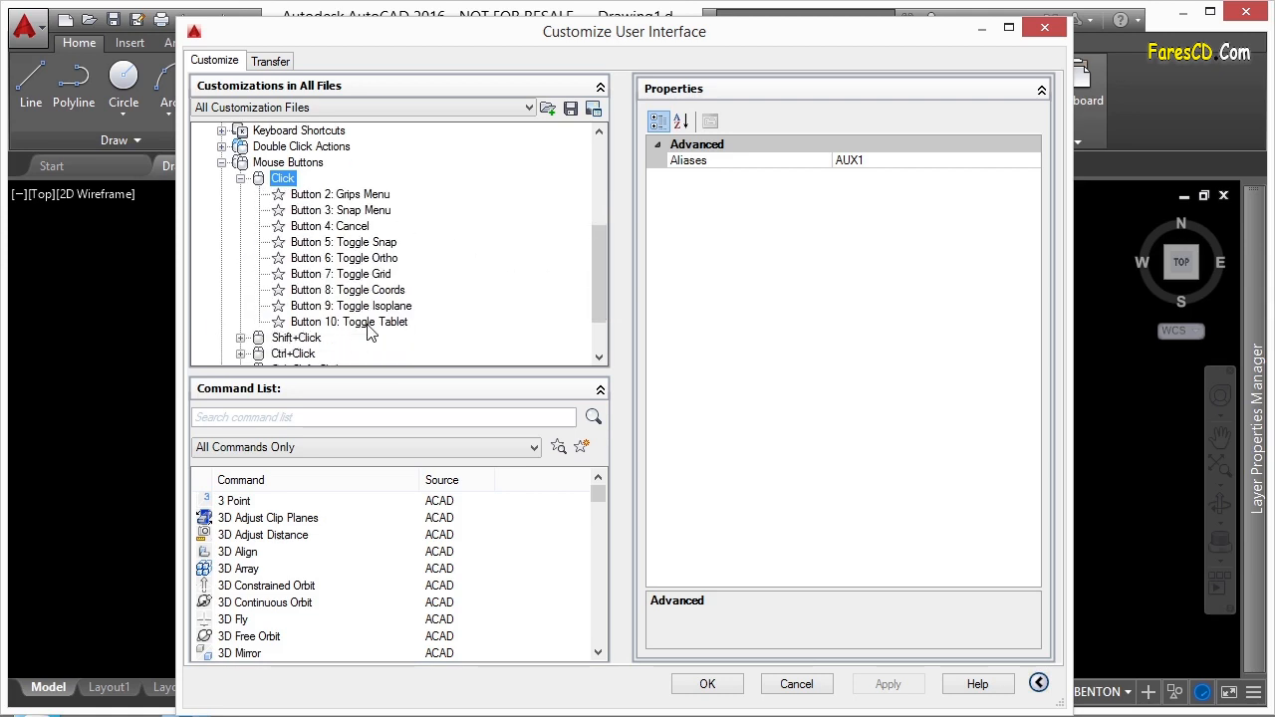
pyautogui.moveTo(335, 199)
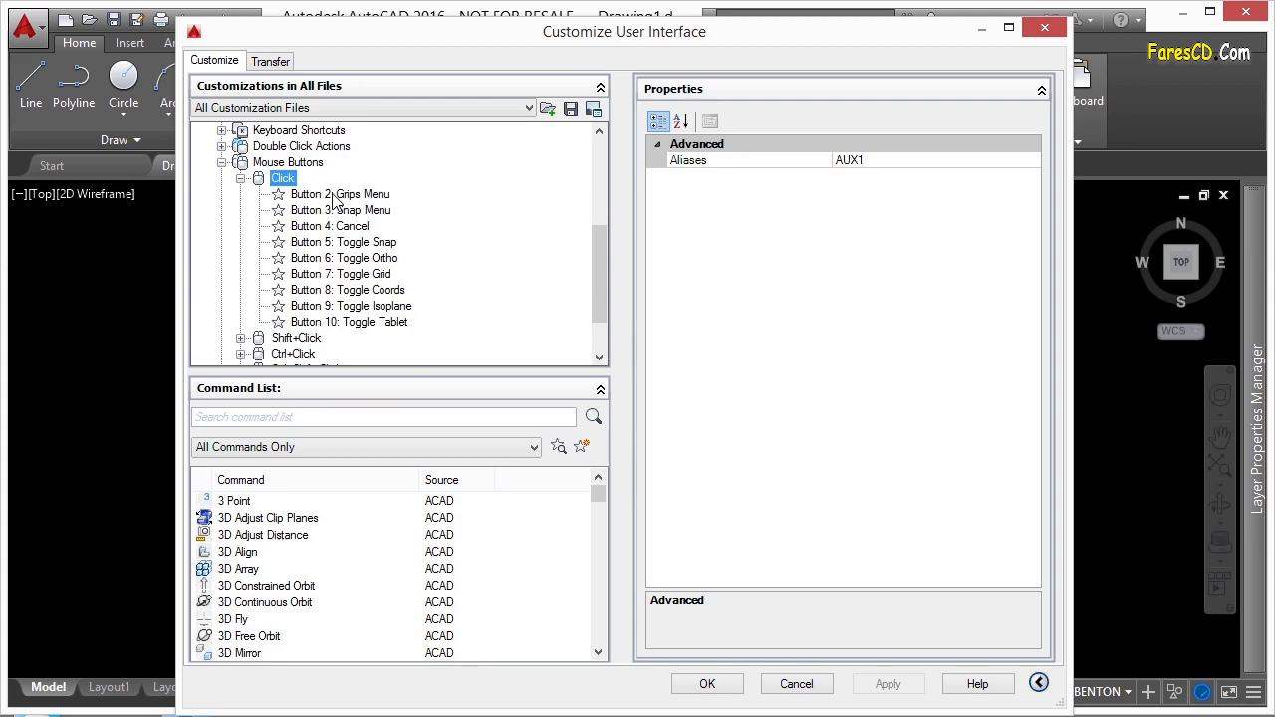
pyautogui.click(339, 193)
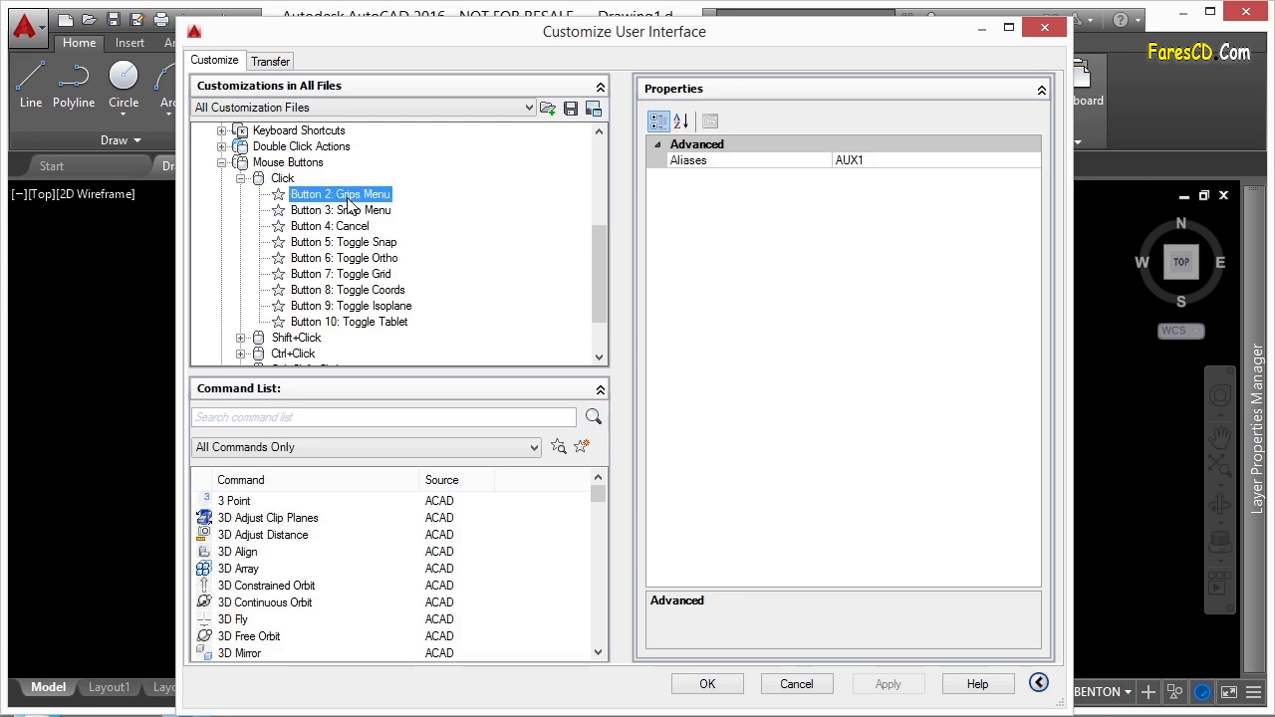
pyautogui.click(341, 211)
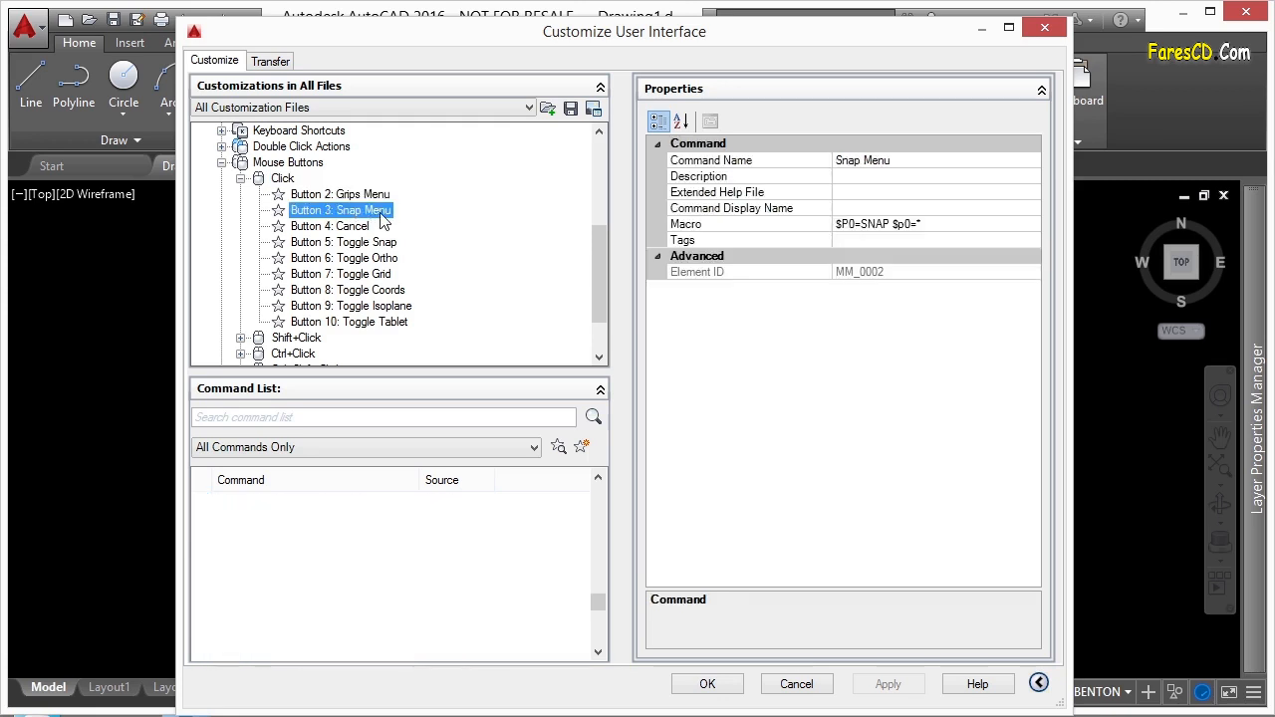
pyautogui.click(329, 227)
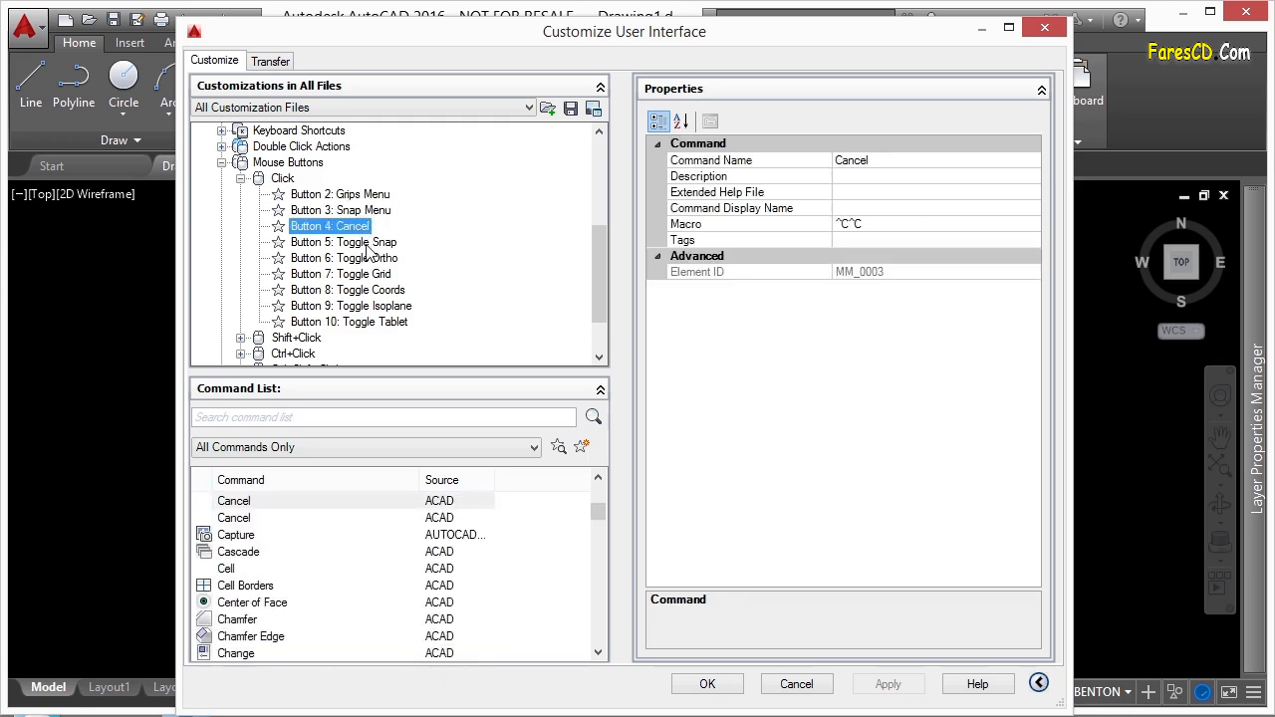
pyautogui.click(339, 193)
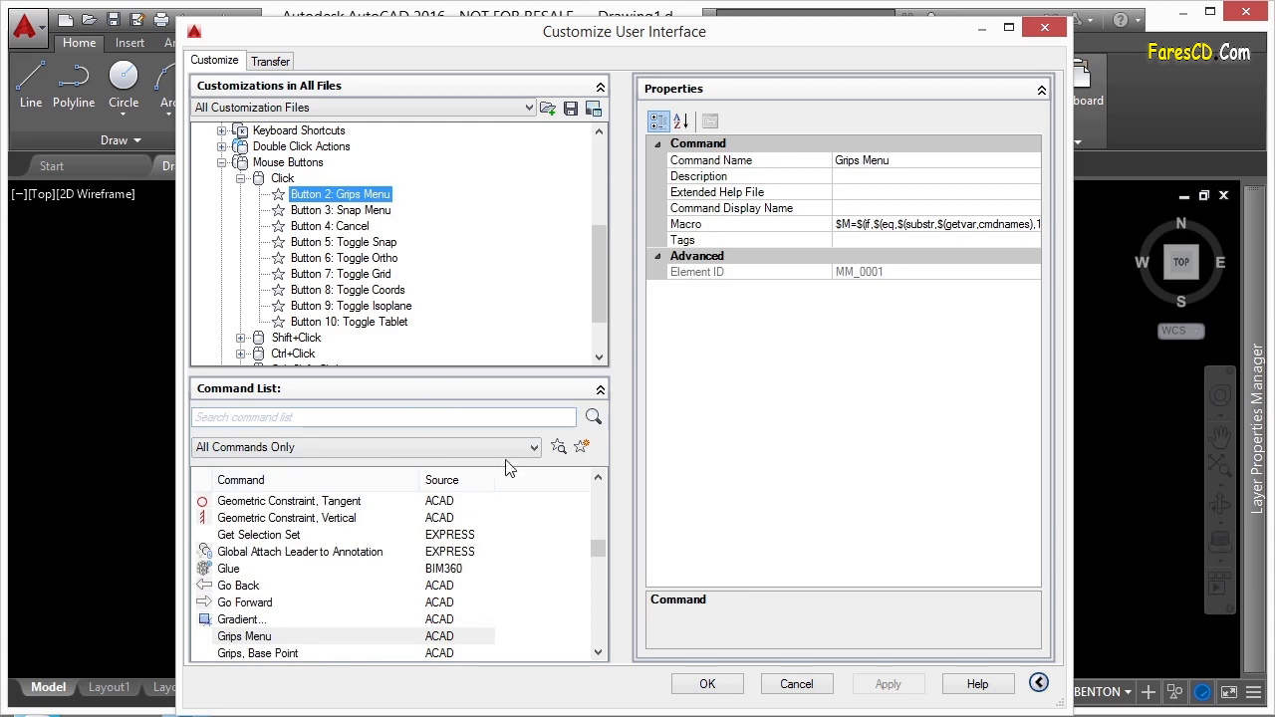
pyautogui.moveTo(261, 582)
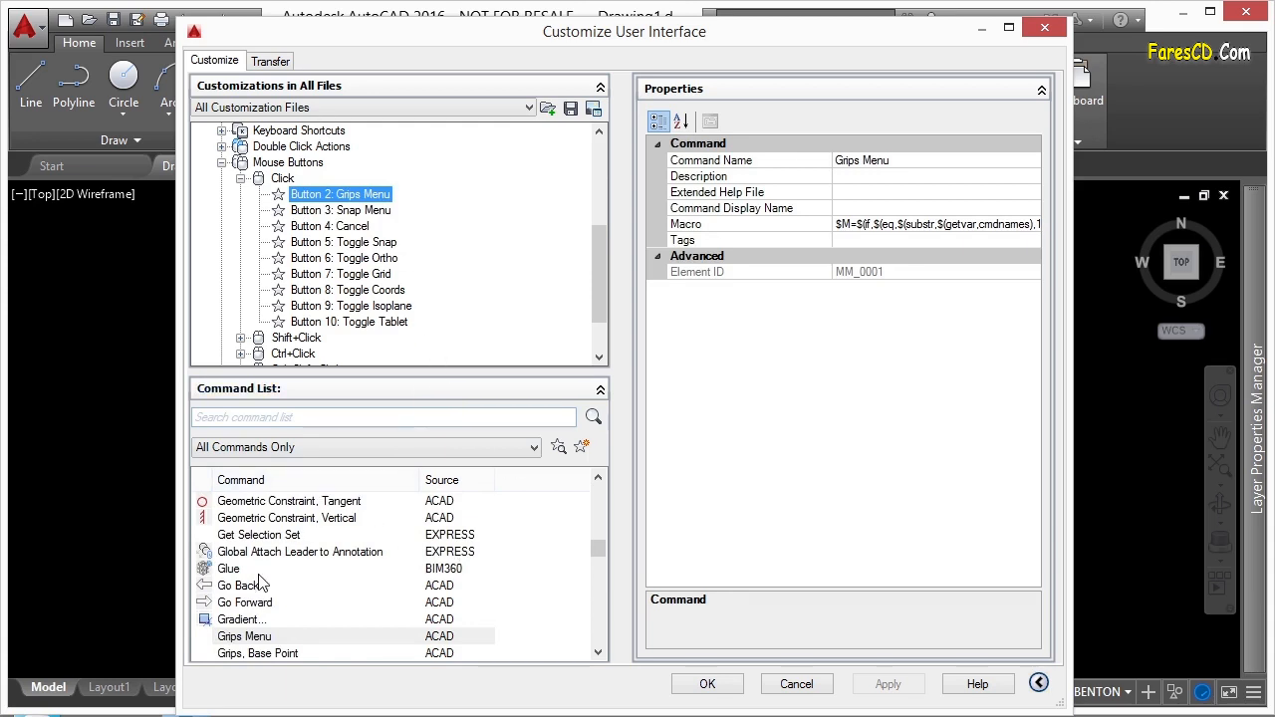
# Collapse the Click button assignments again
pyautogui.click(244, 636)
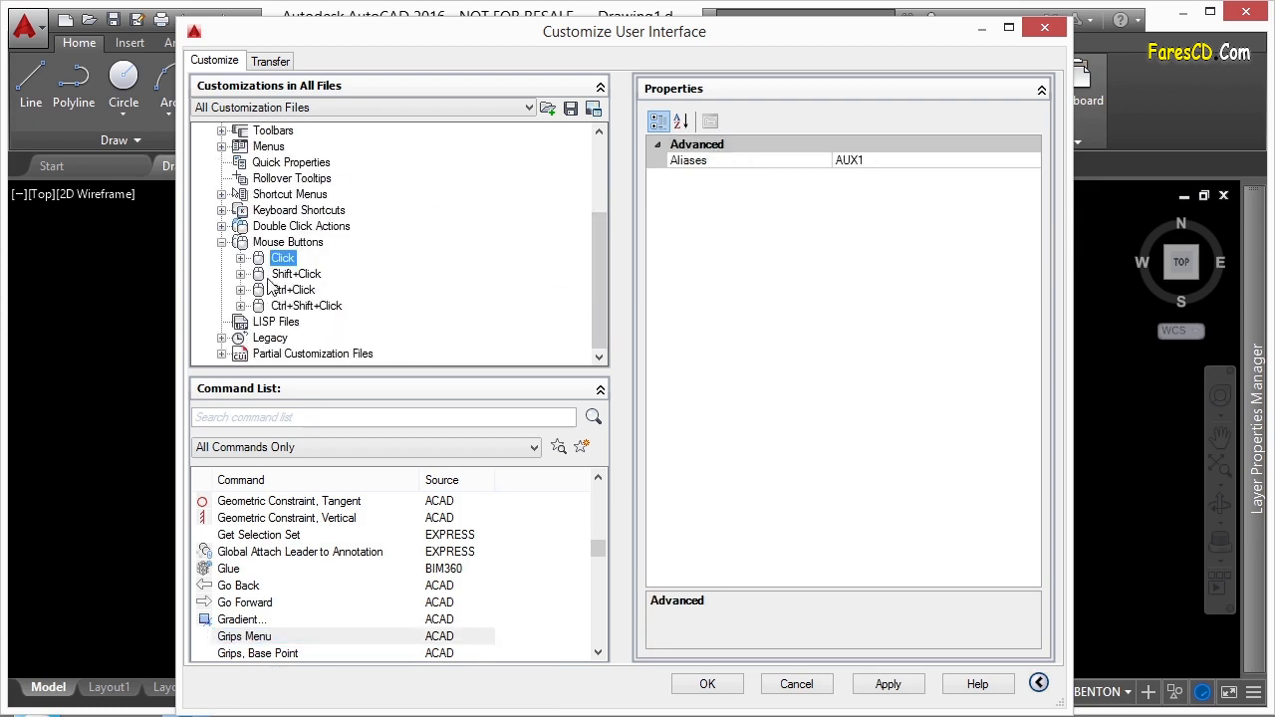
# Expand the Shift+Click and Ctrl+Click groups to reveal their Snap Menu and Transparent Orbit assignments
pyautogui.click(241, 275)
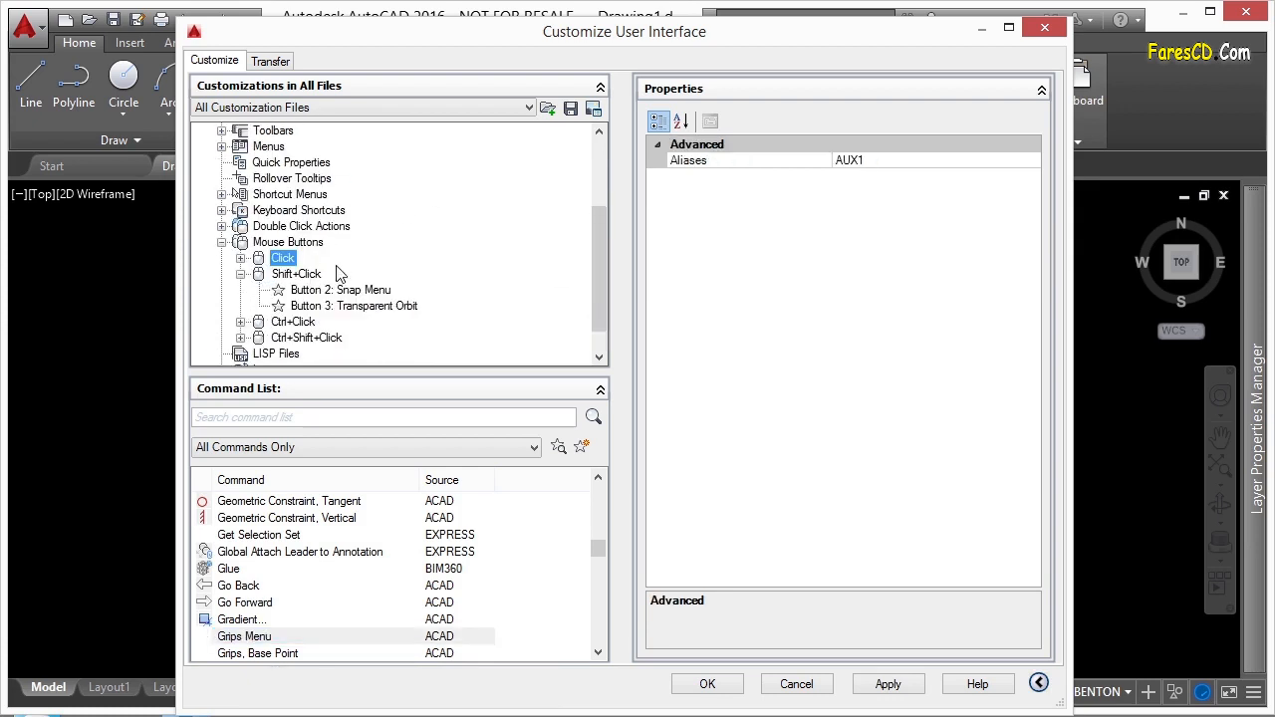
pyautogui.scroll(-3)
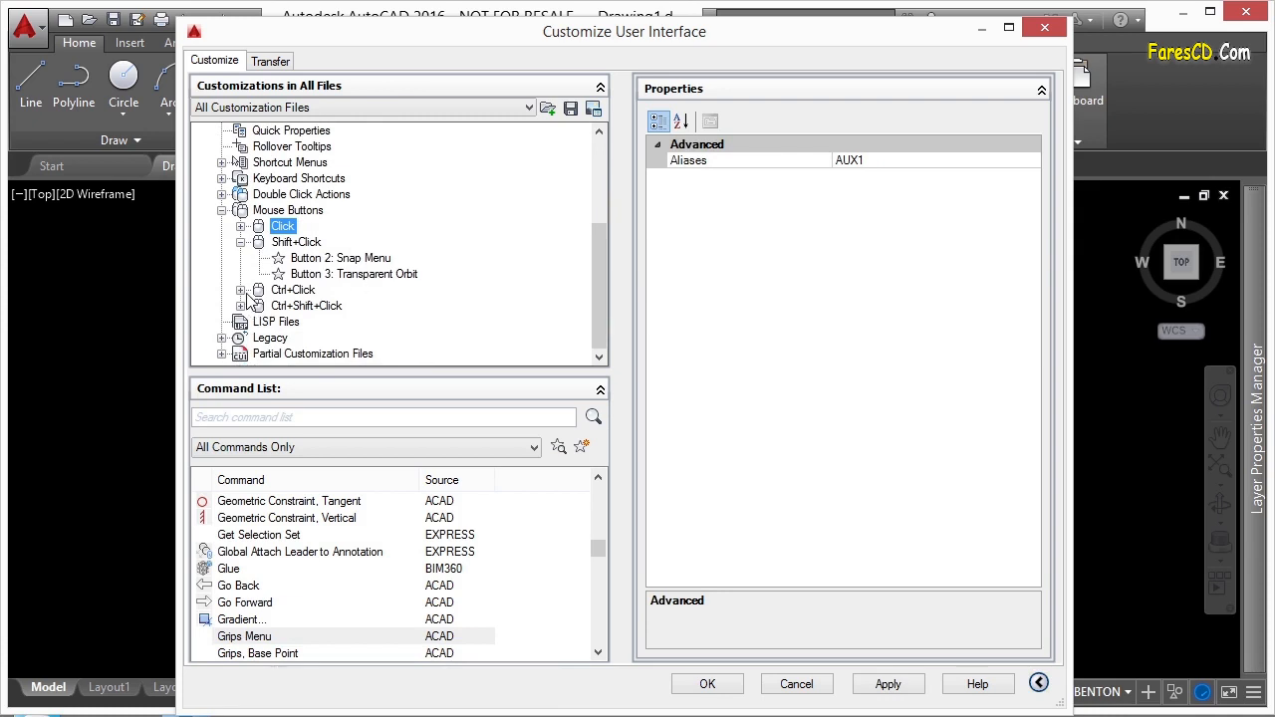
pyautogui.click(259, 291)
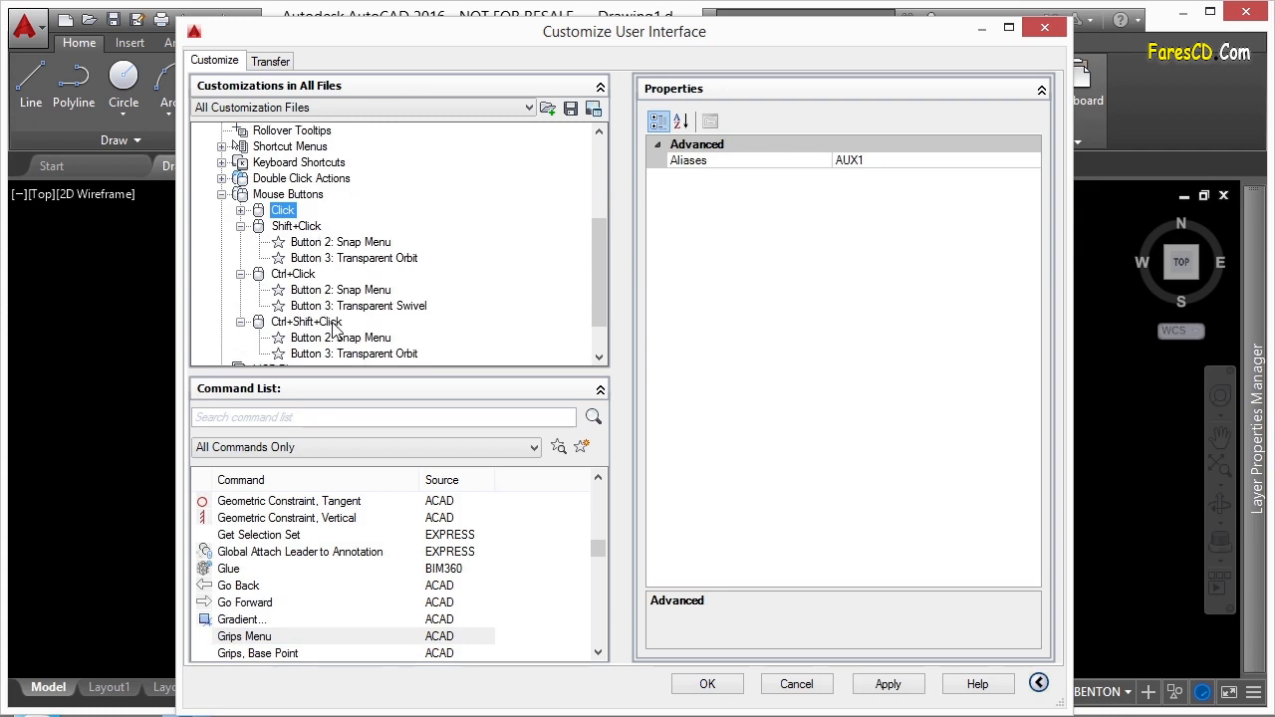
pyautogui.moveTo(542, 293)
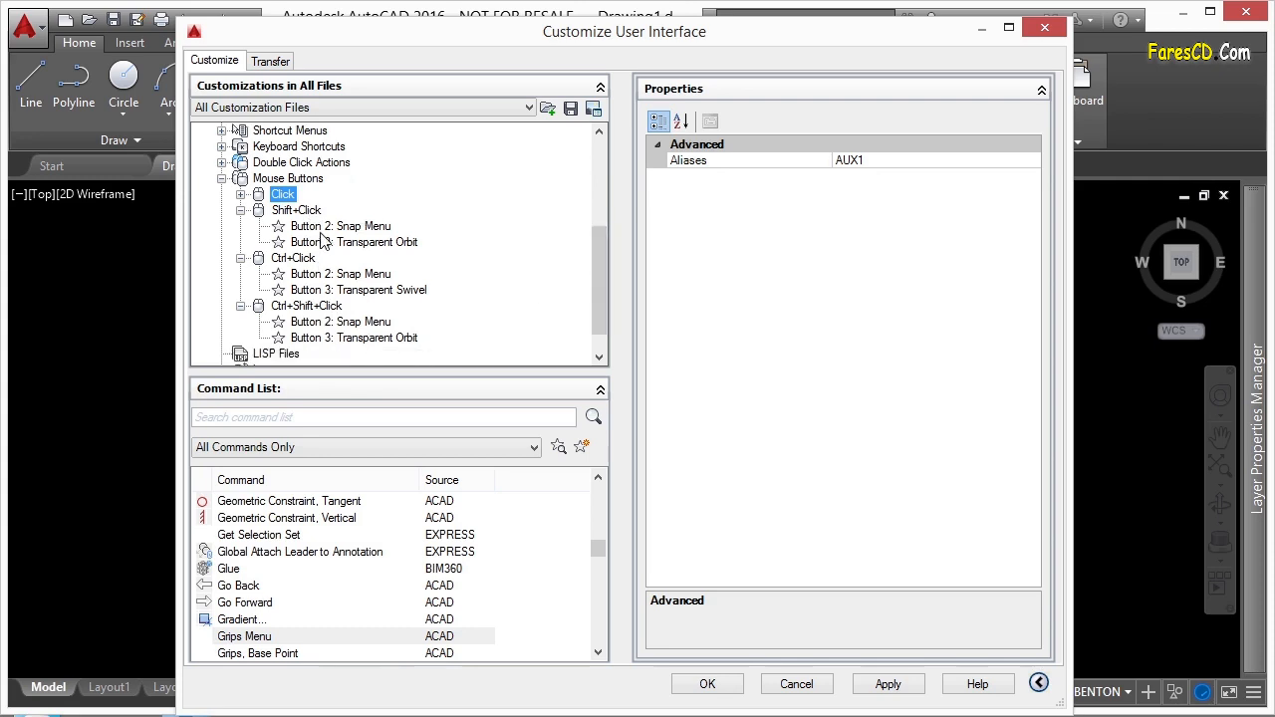
pyautogui.moveTo(337, 238)
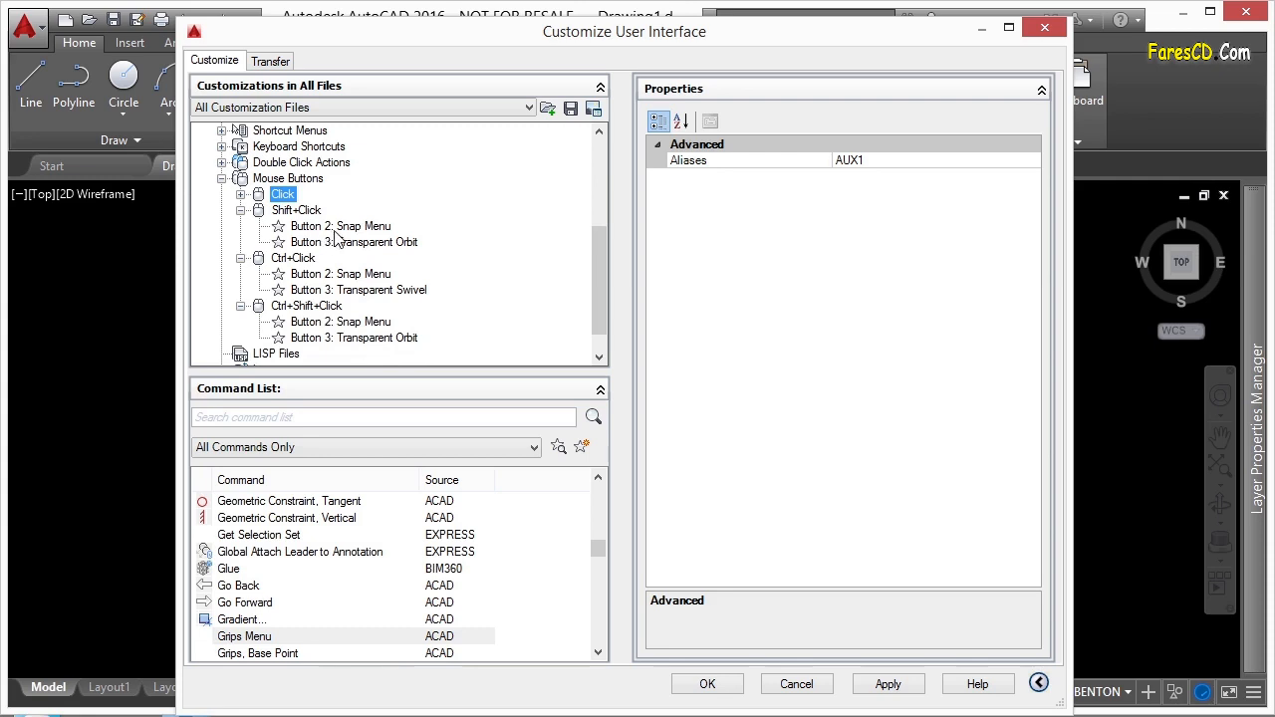
pyautogui.moveTo(331, 243)
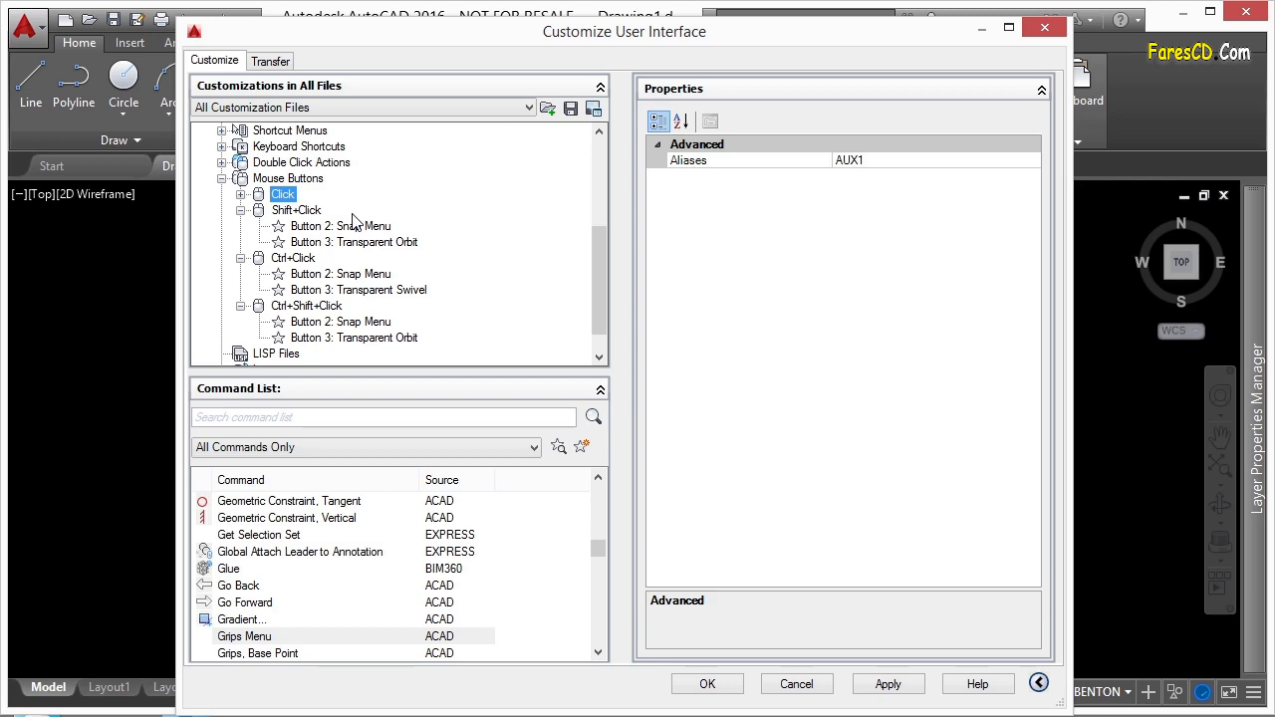
pyautogui.moveTo(349, 263)
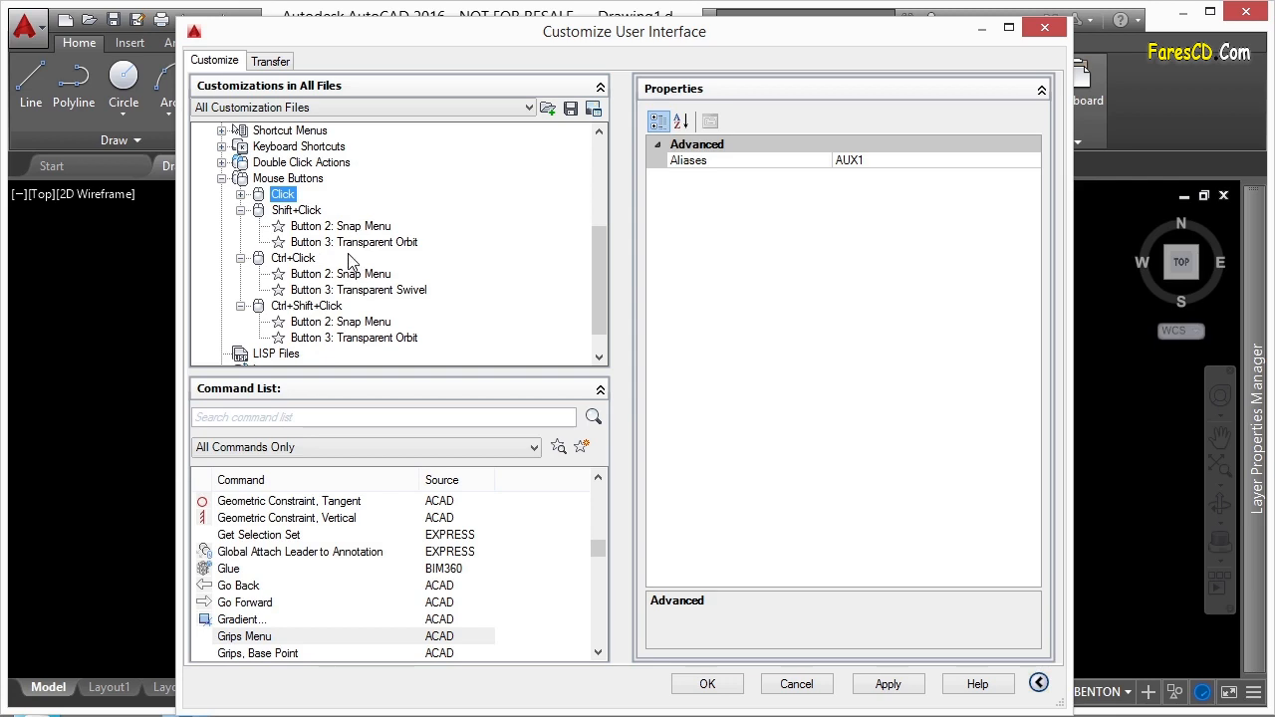
pyautogui.moveTo(315, 227)
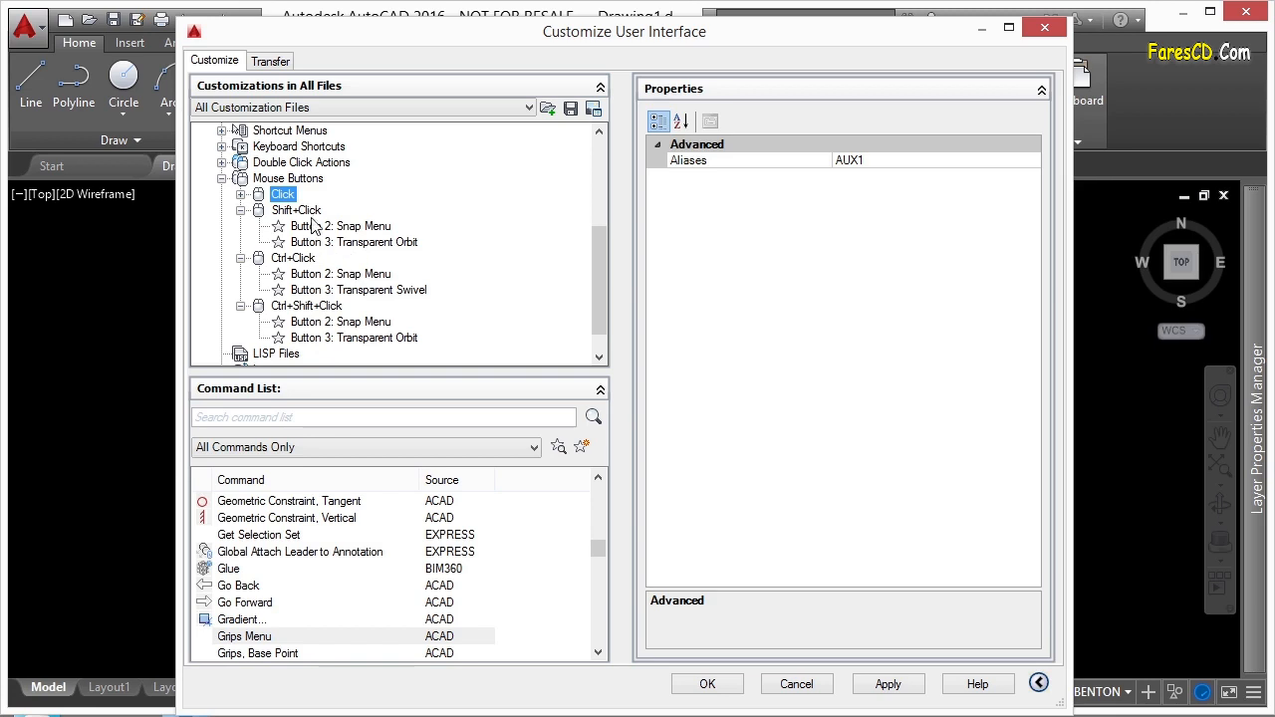
# Add a new Button 4 under Shift+Click, then delete it and confirm
pyautogui.rightClick(295, 209)
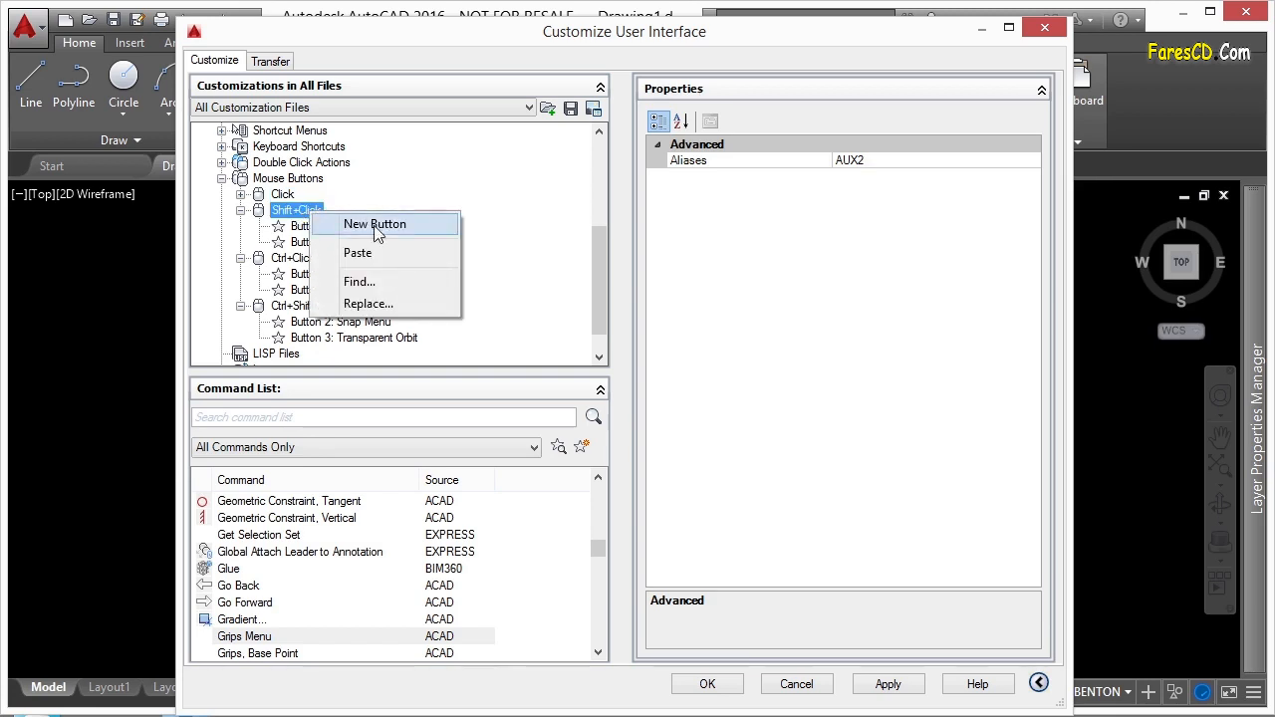
pyautogui.click(374, 223)
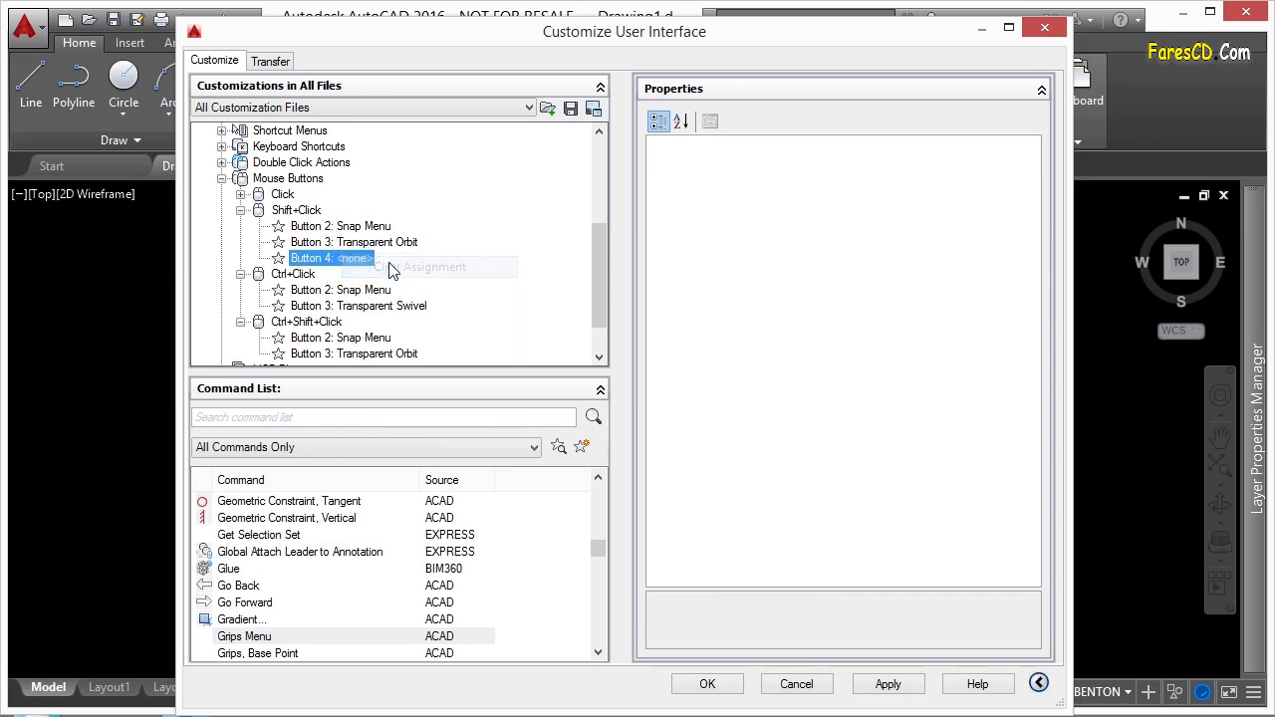
pyautogui.rightClick(330, 259)
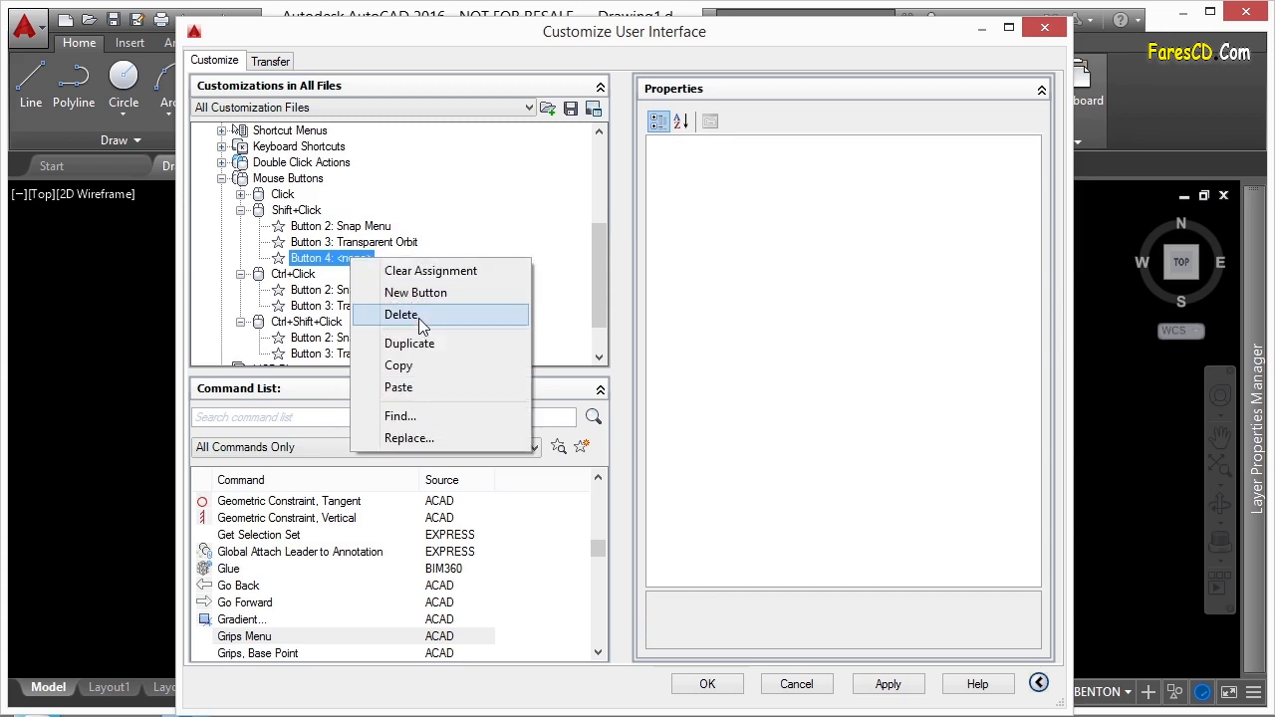
pyautogui.click(398, 315)
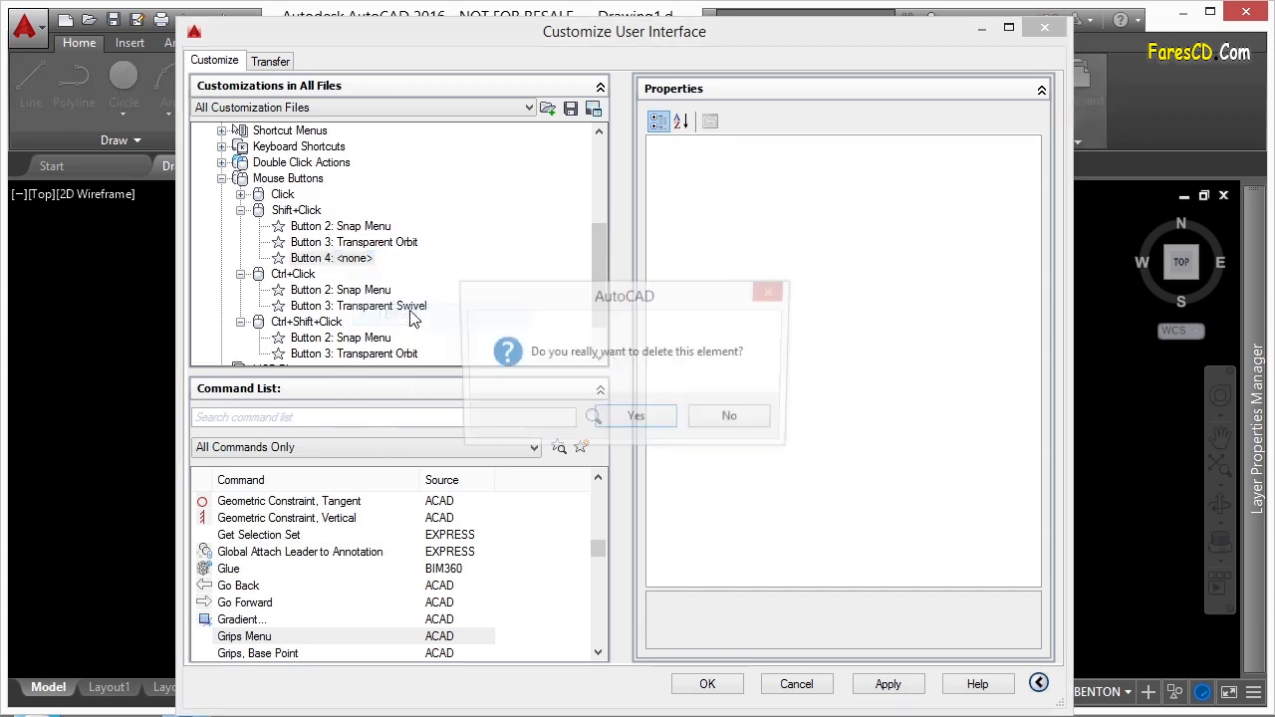
pyautogui.click(634, 416)
pyautogui.write('MBUTTON')
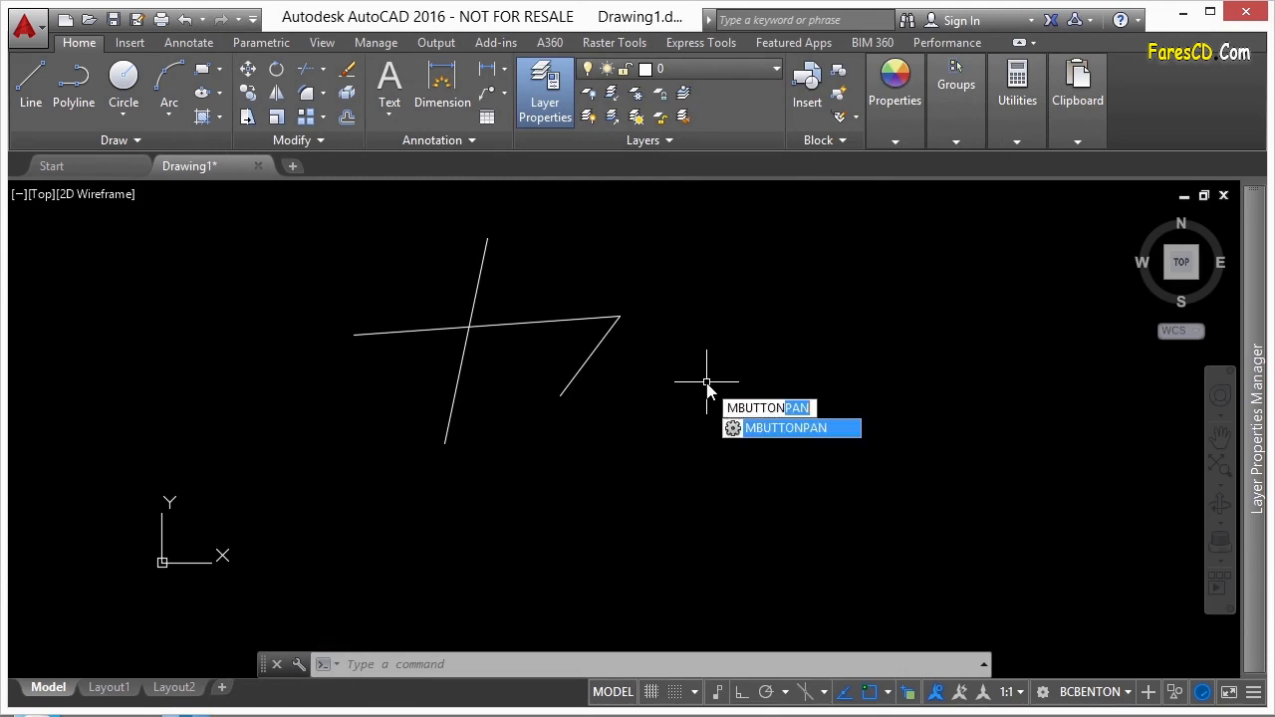
# Set MBUTTONPAN to 0 and dismiss the object snap menu the middle button now shows
pyautogui.press('Enter')
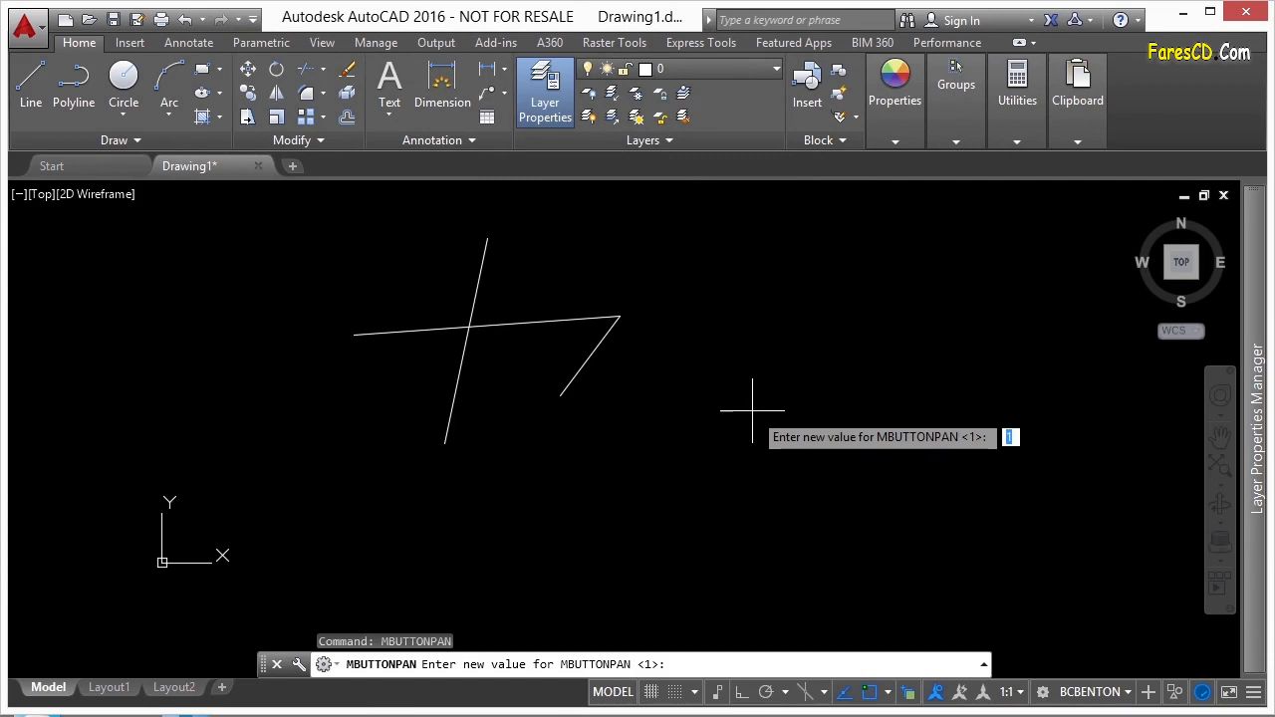
pyautogui.write('0')
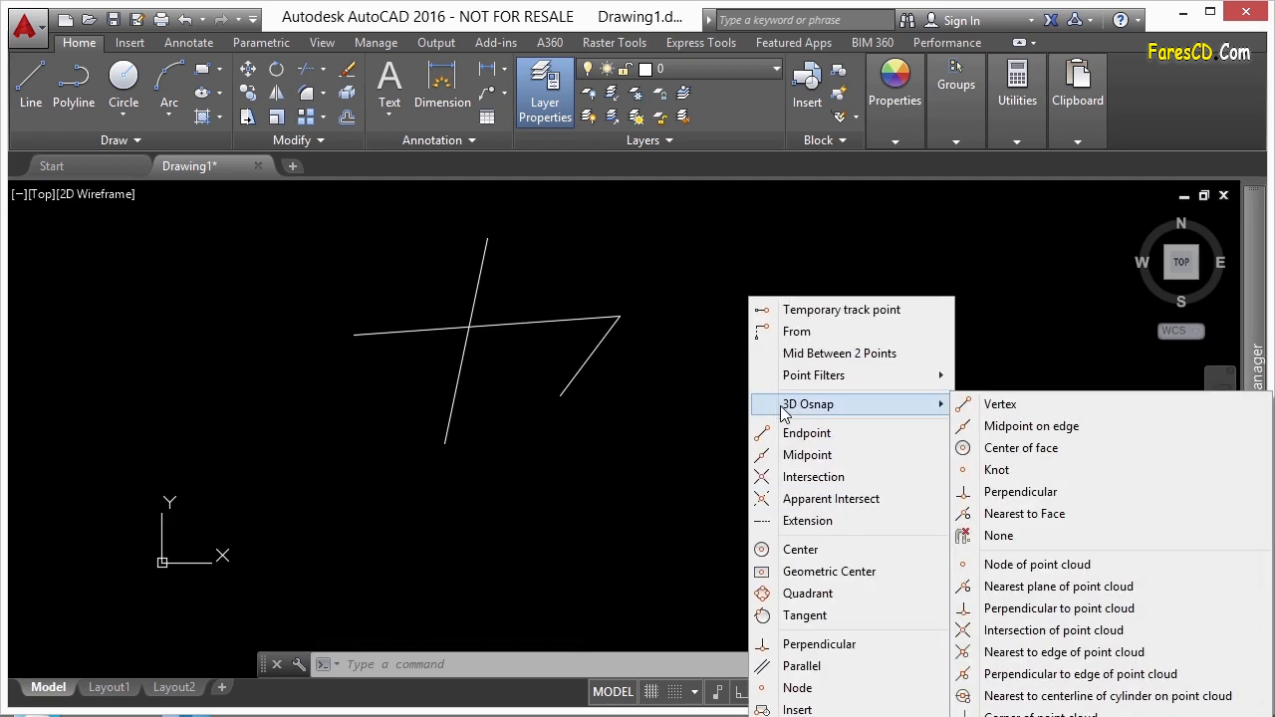
pyautogui.click(741, 397)
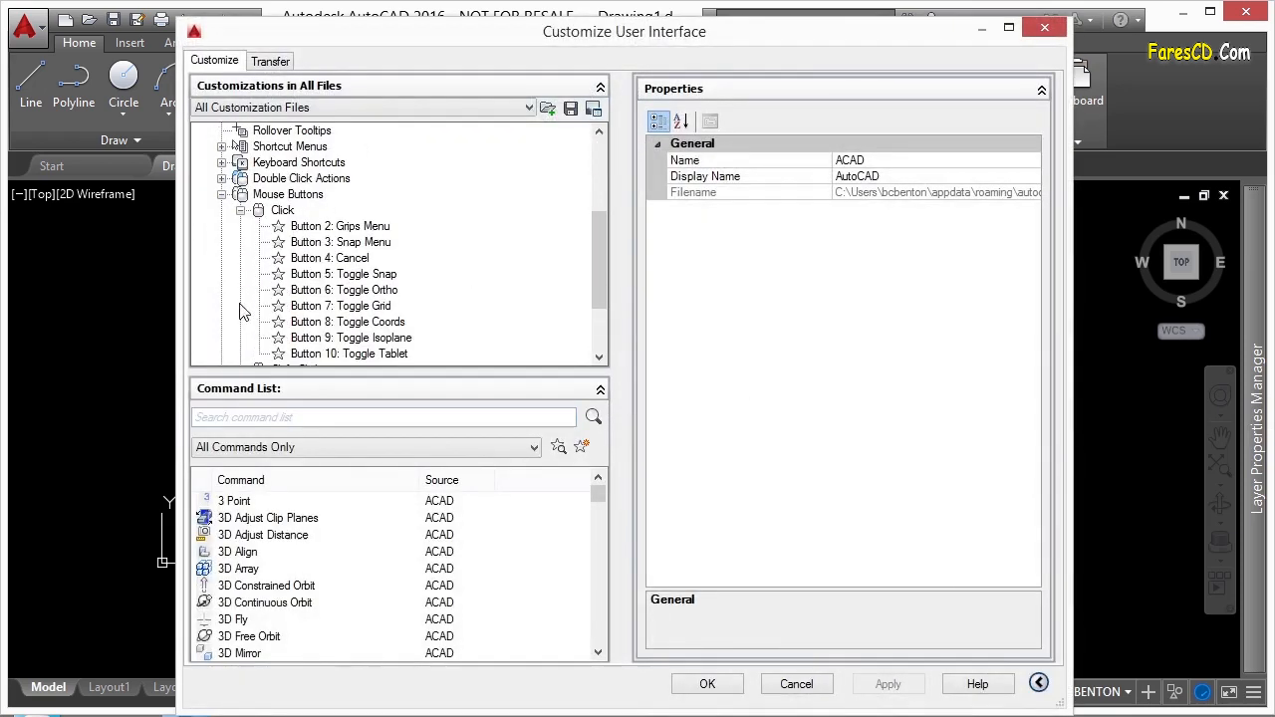
# Select Click > Button 3 to show its Snap Menu macro properties
pyautogui.click(339, 243)
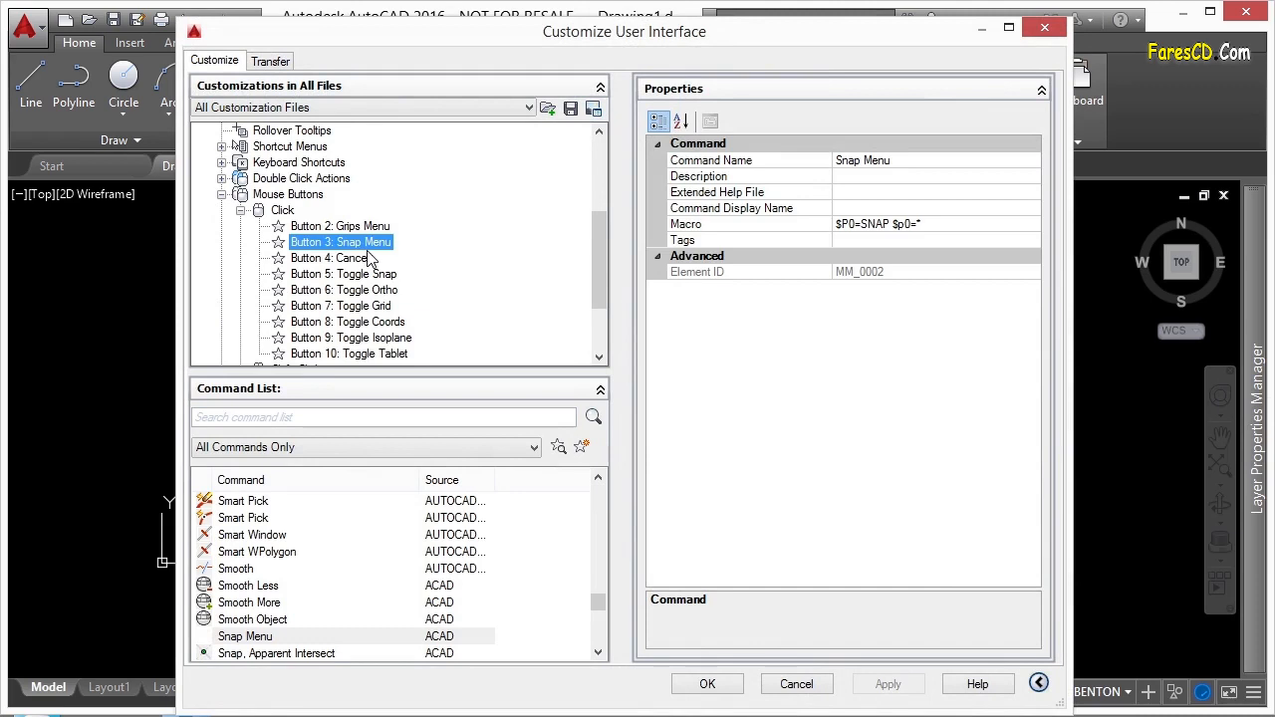
pyautogui.moveTo(383, 251)
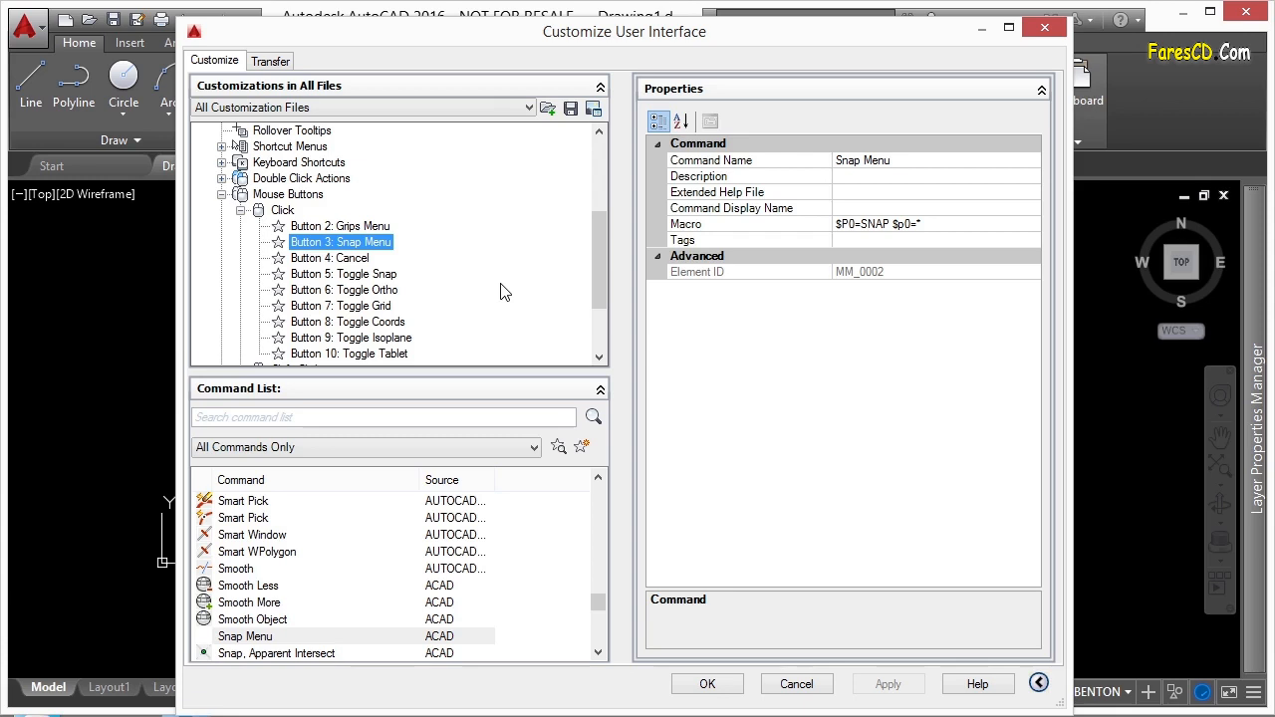
pyautogui.moveTo(487, 319)
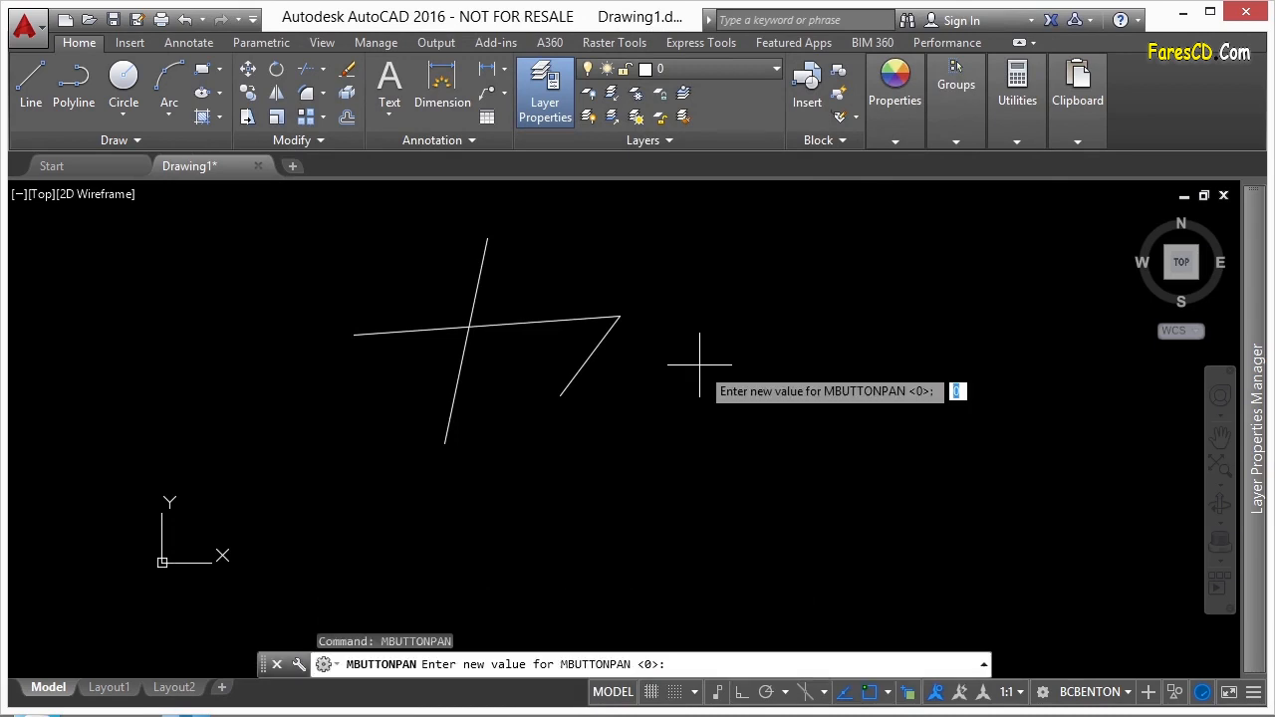
# Enter 1 for MBUTTONPAN to restore middle-button panning
pyautogui.write('1')
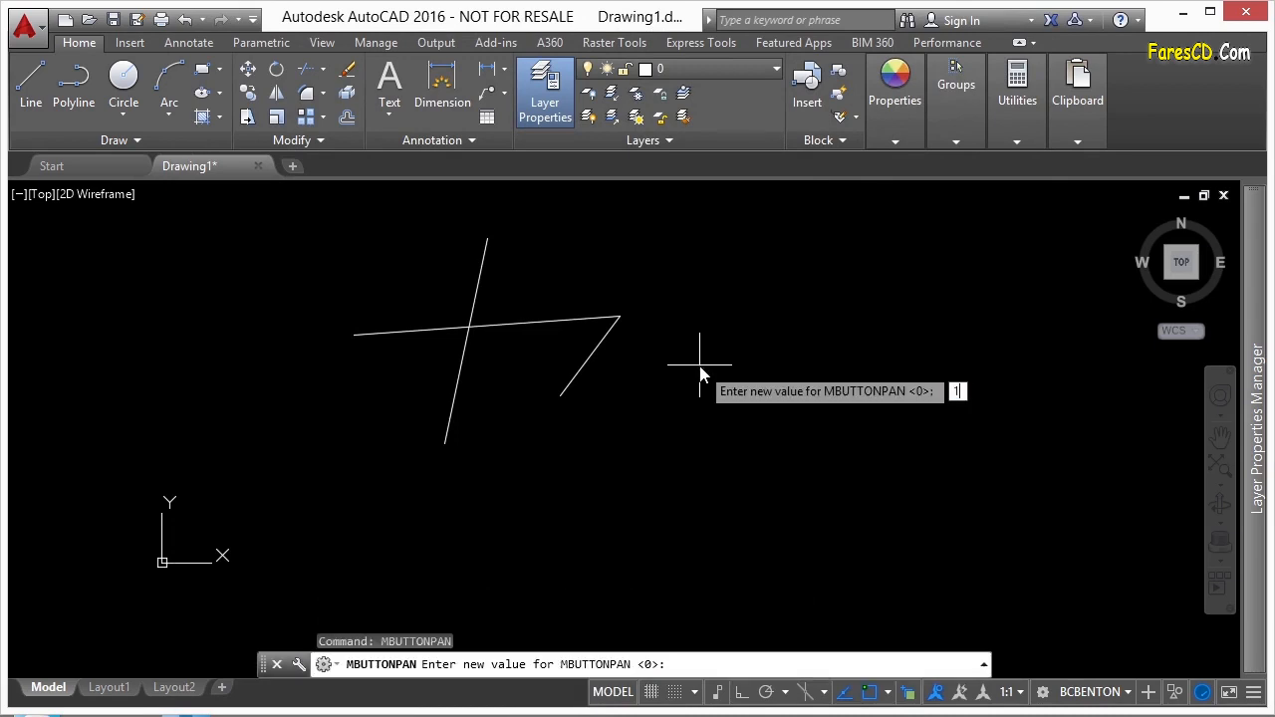